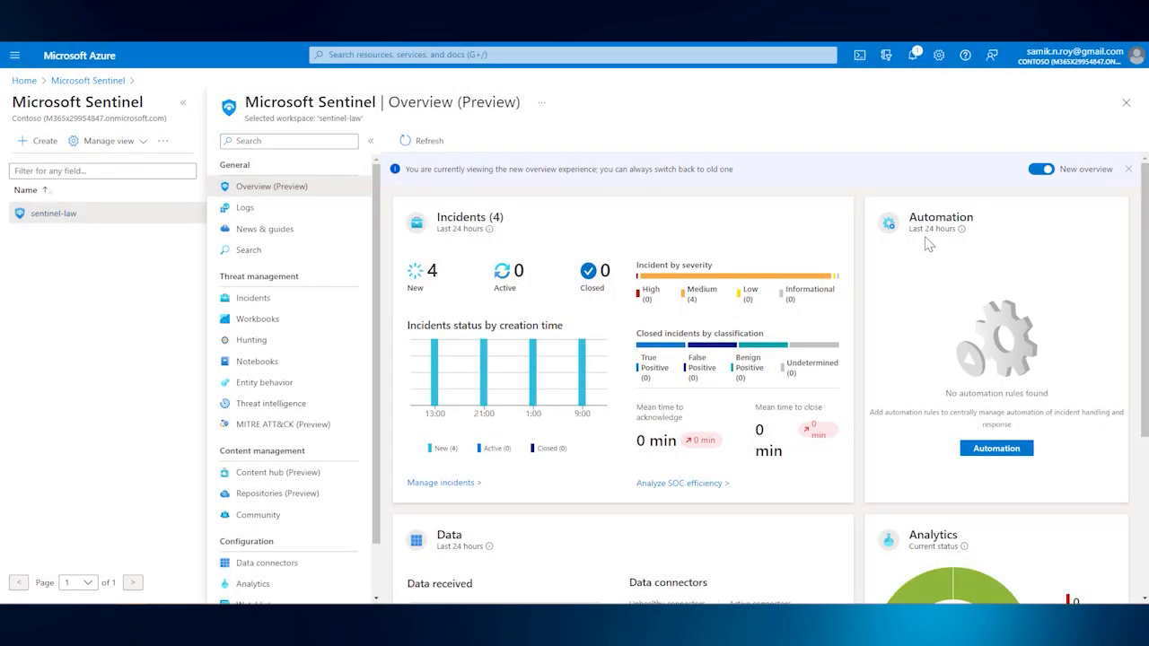
mouse_move(779, 258)
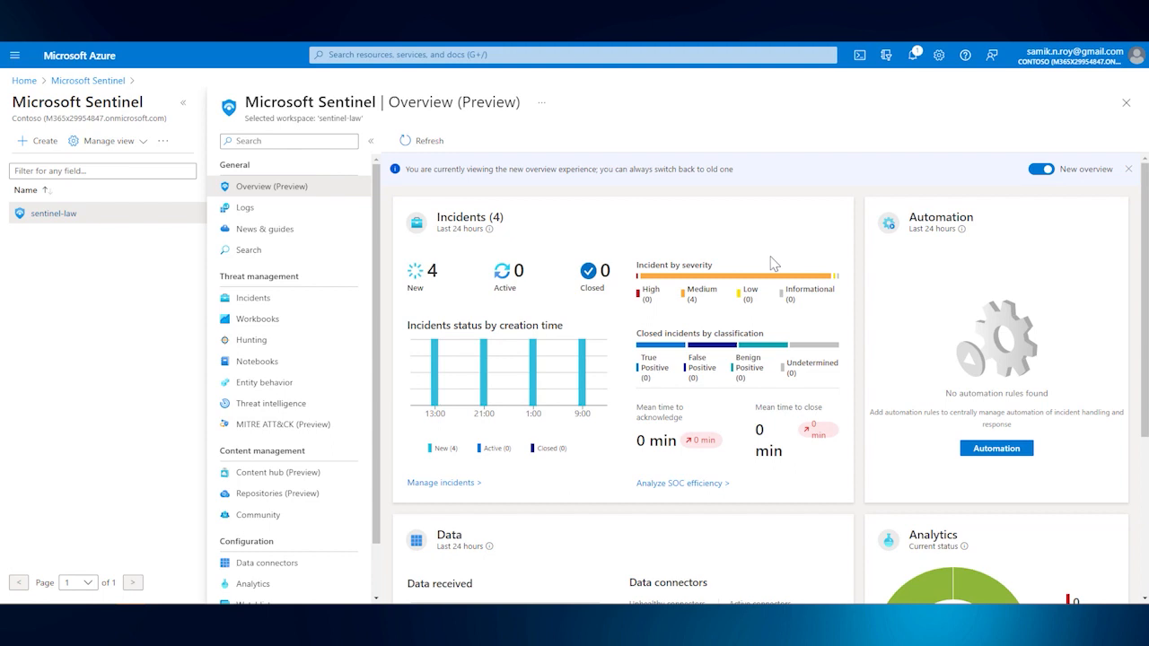
mouse_move(779, 254)
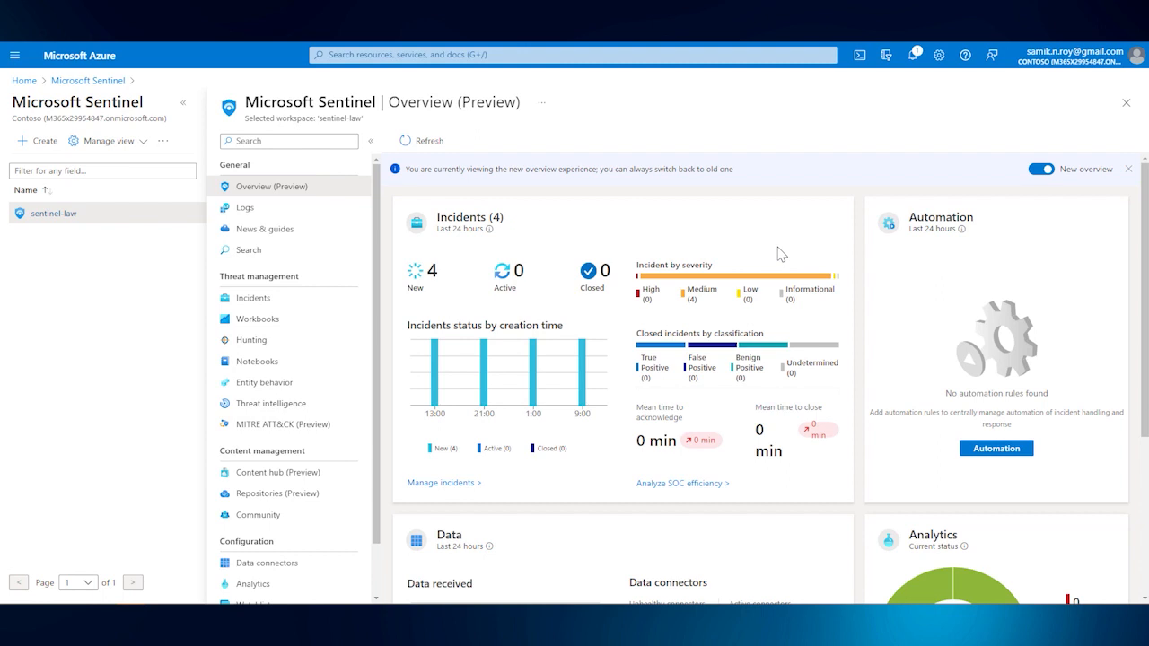
mouse_move(428, 426)
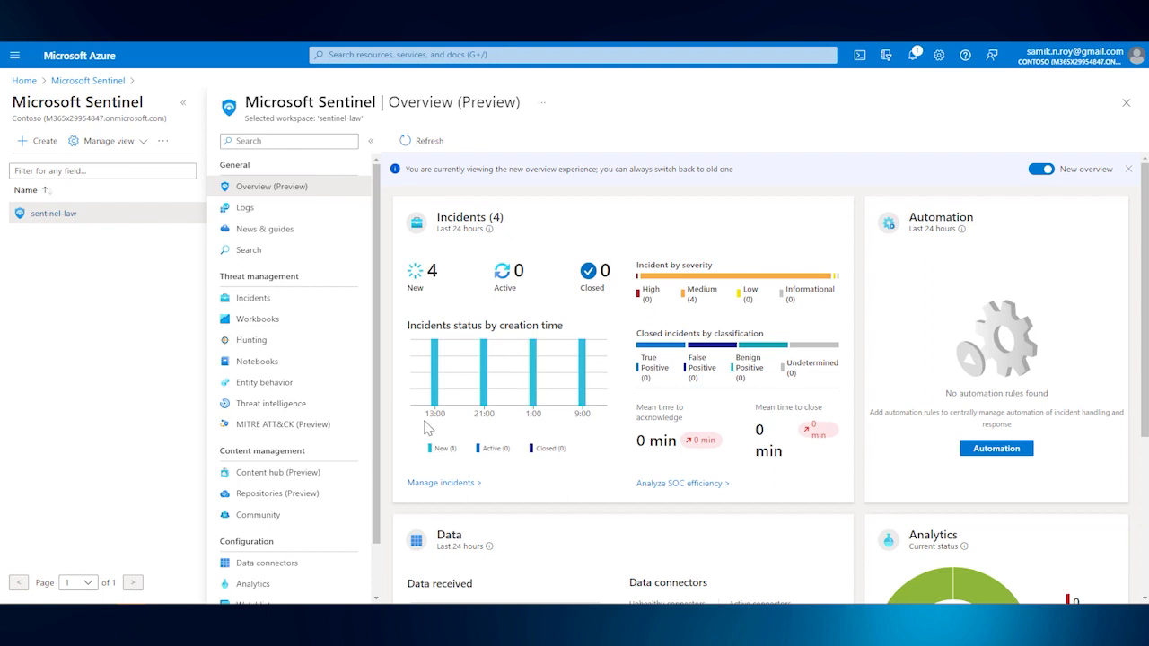
mouse_move(257, 319)
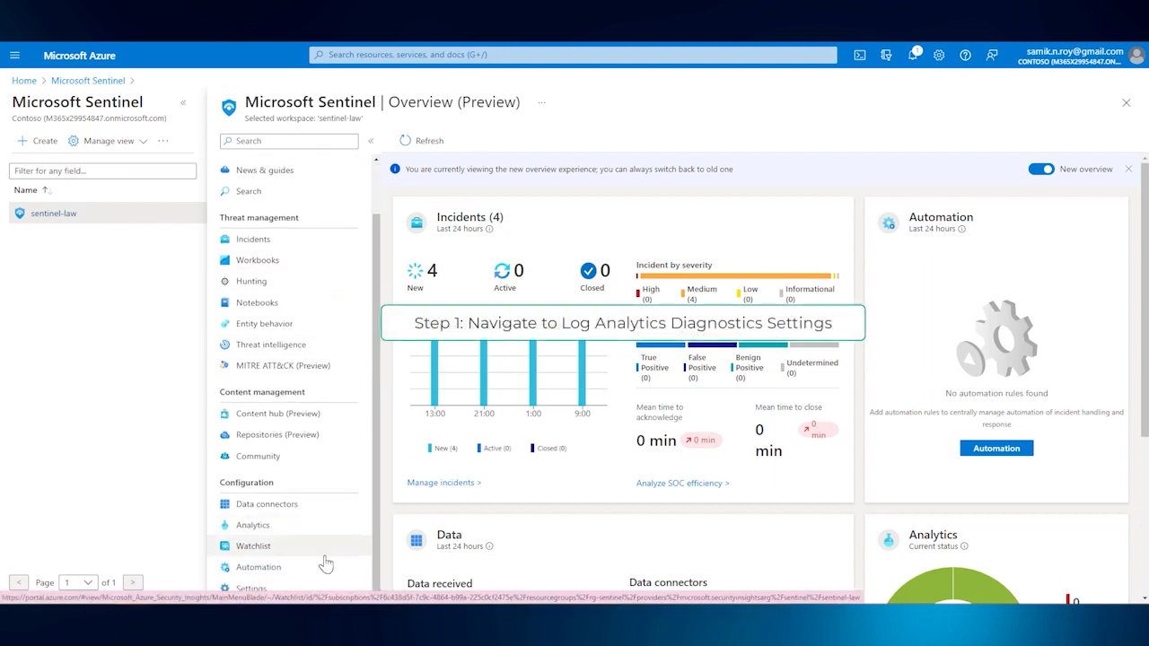
Open Sentinel Settings to view pricing tiers for the sentinel-law workspace
click(251, 588)
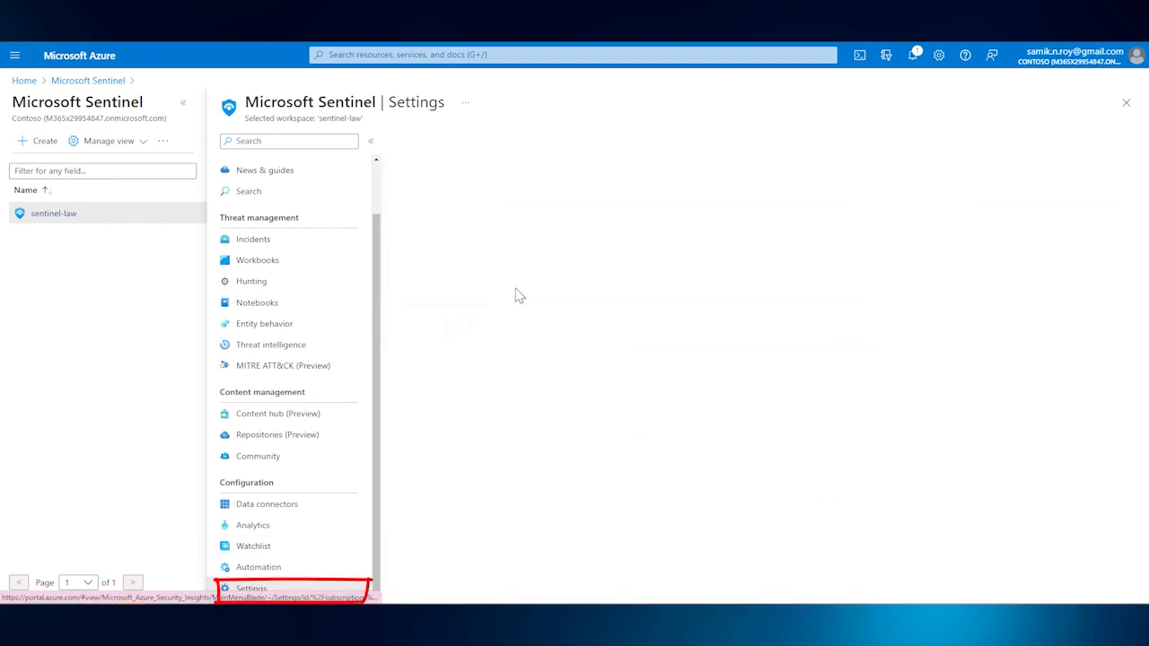
click(249, 588)
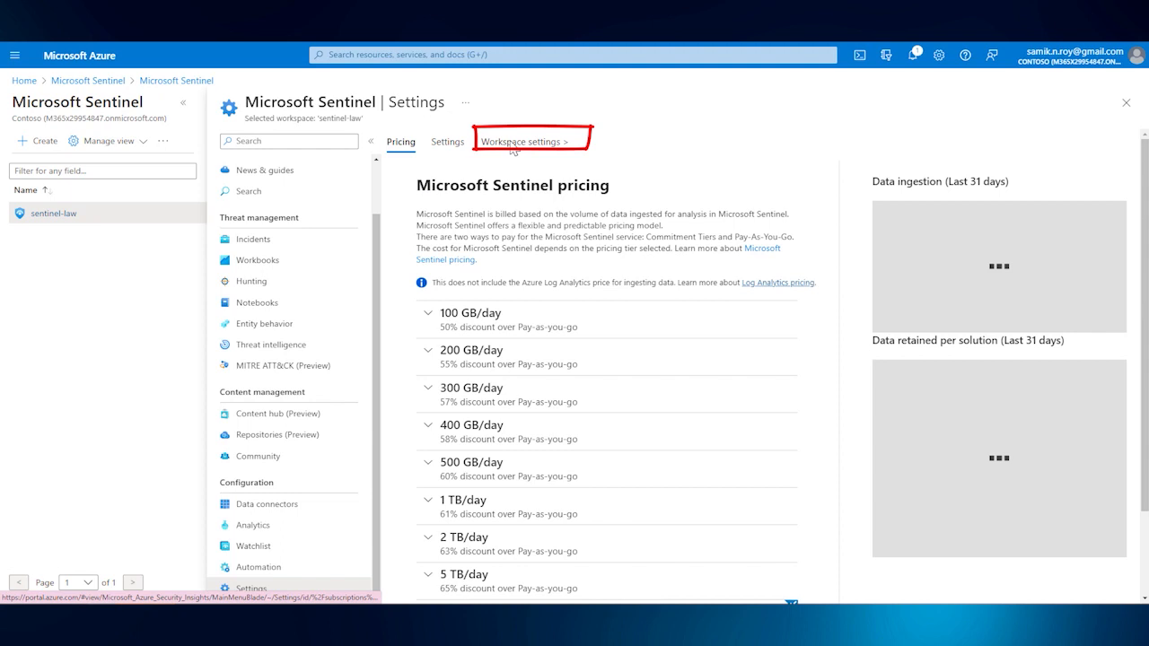
Switch to Workspace settings and scroll the sentinel-law menu toward Monitoring
click(525, 141)
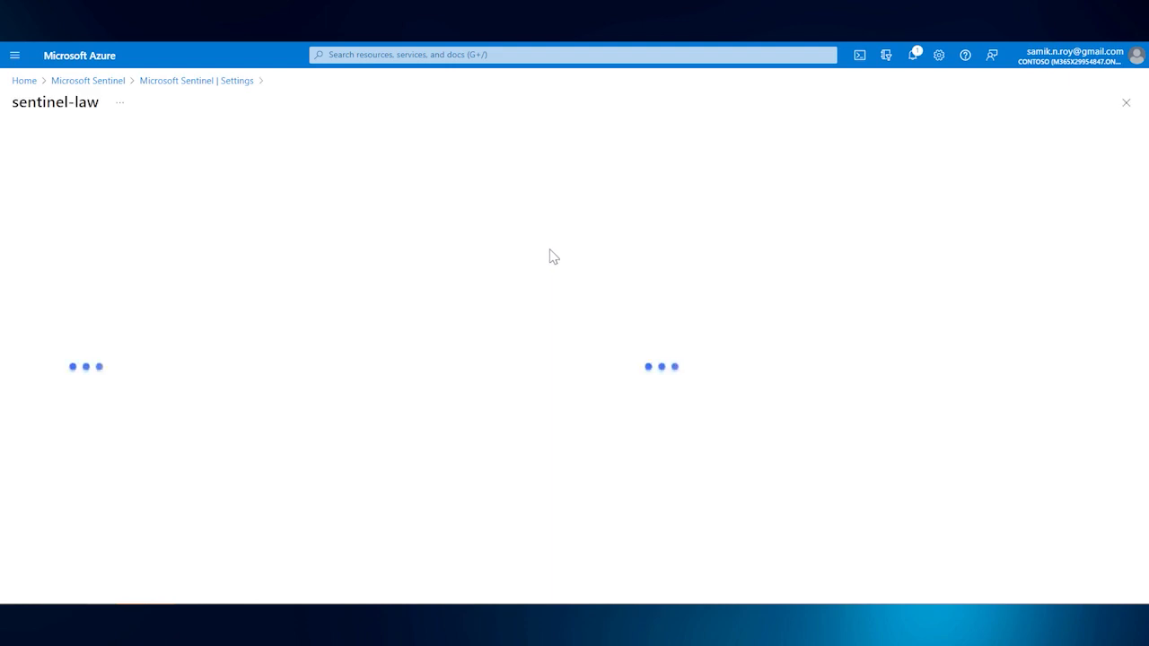
mouse_move(375, 238)
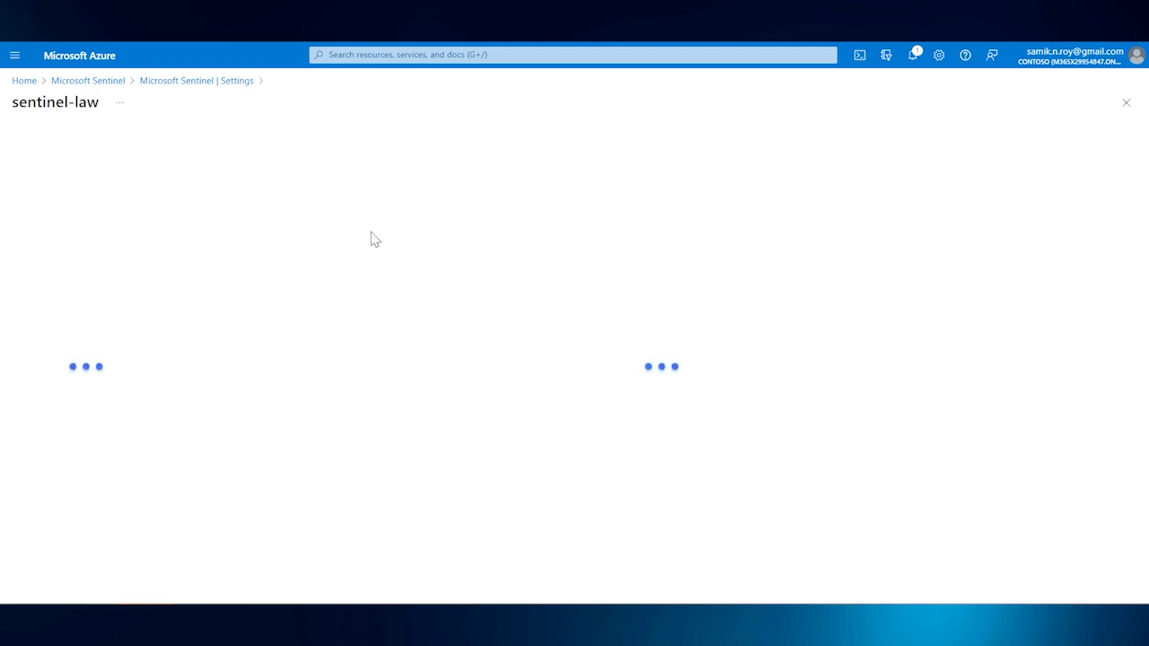
mouse_move(207, 237)
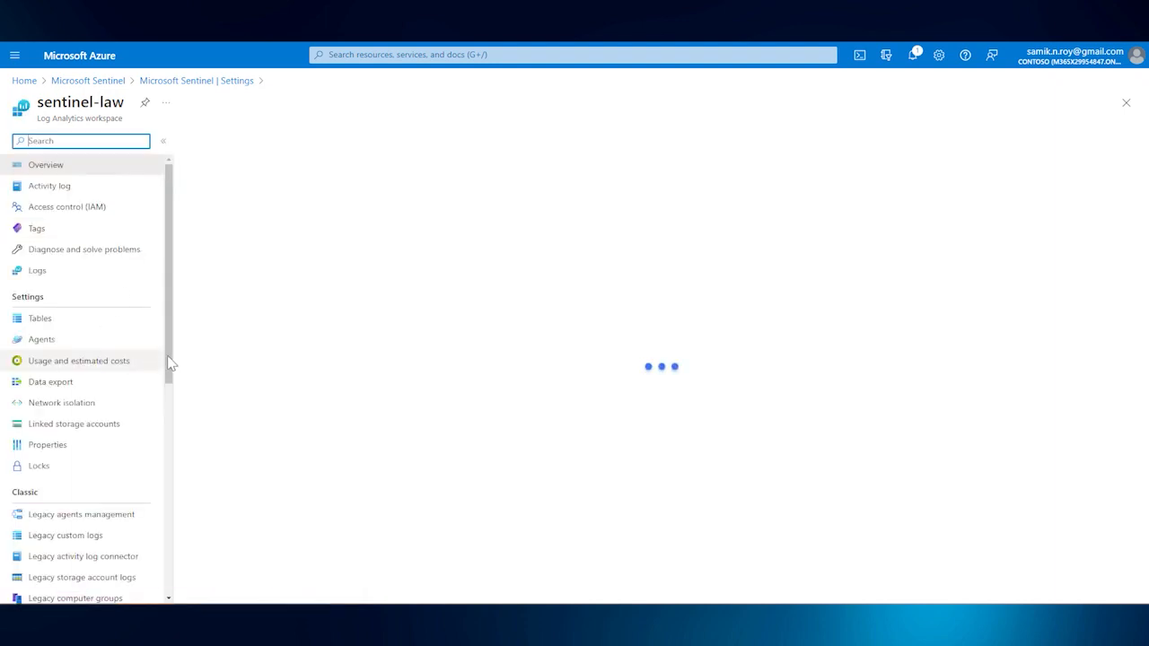
scroll(down, 3)
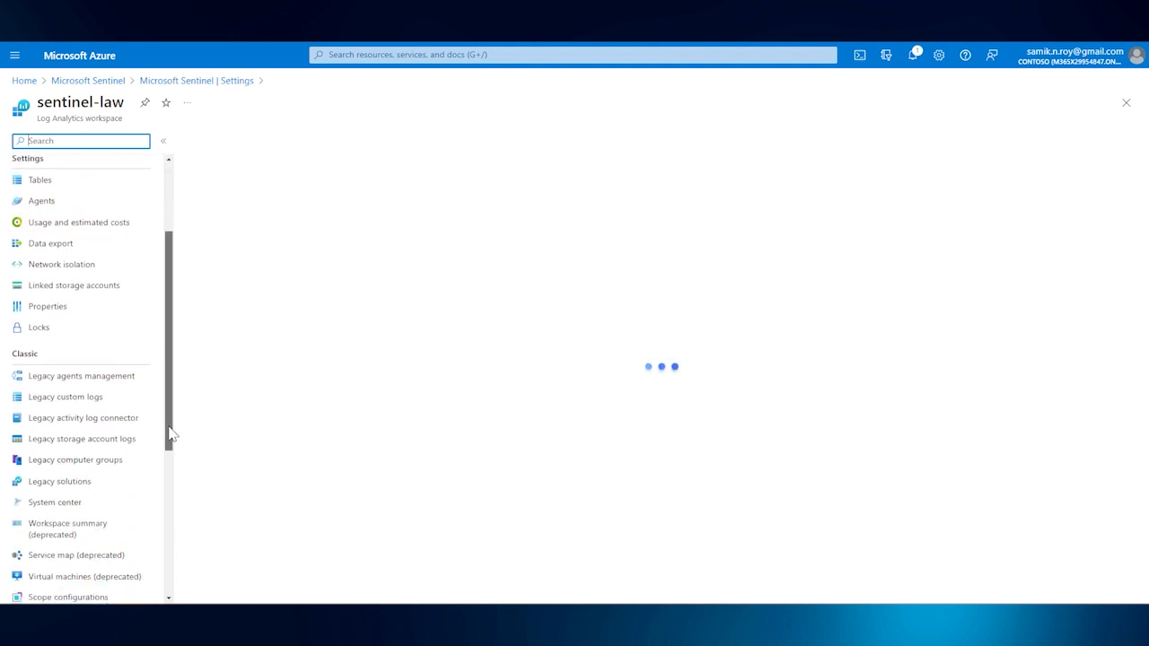
mouse_move(161, 491)
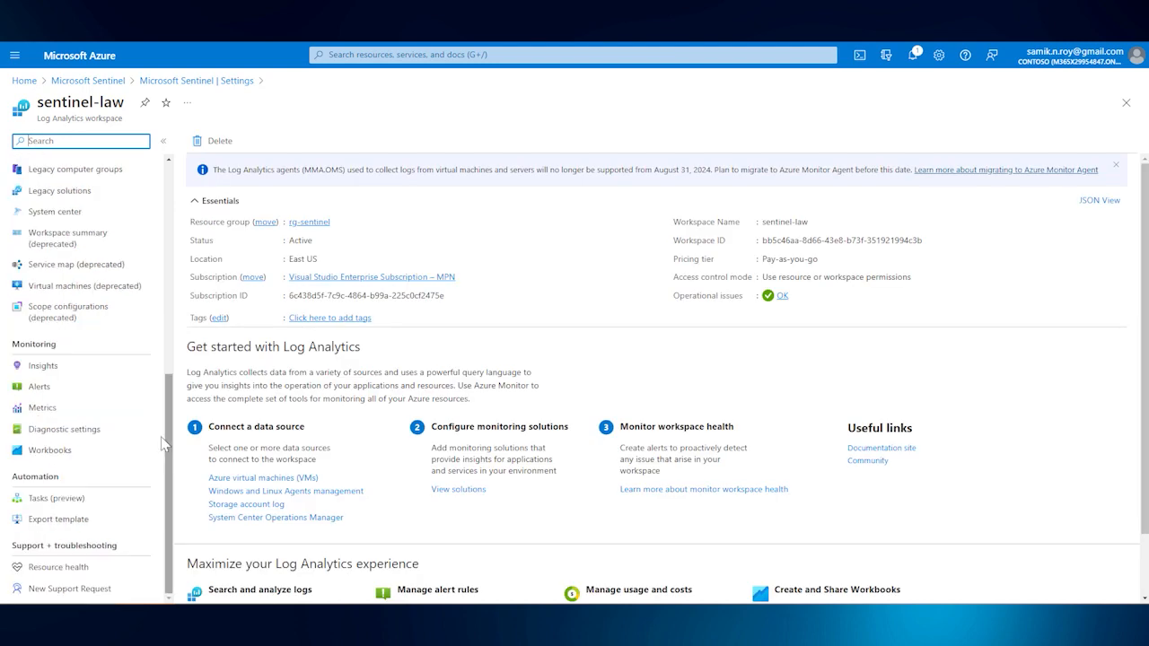
Open Monitoring > Diagnostic settings, showing the la_query_logs setting
click(64, 429)
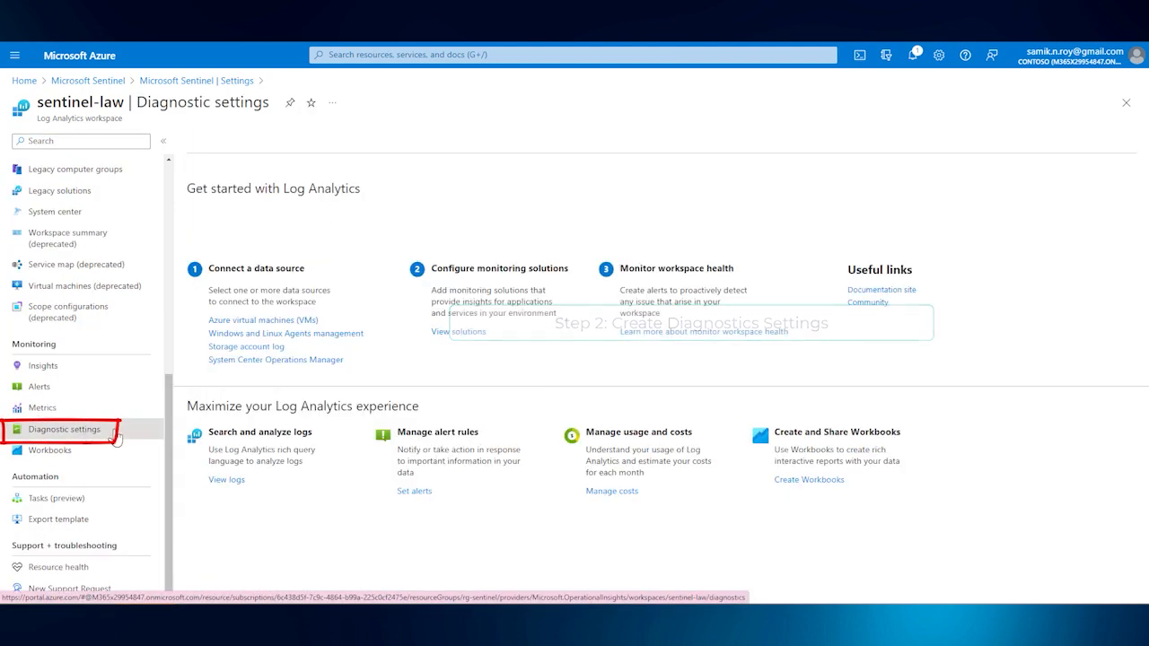
click(64, 429)
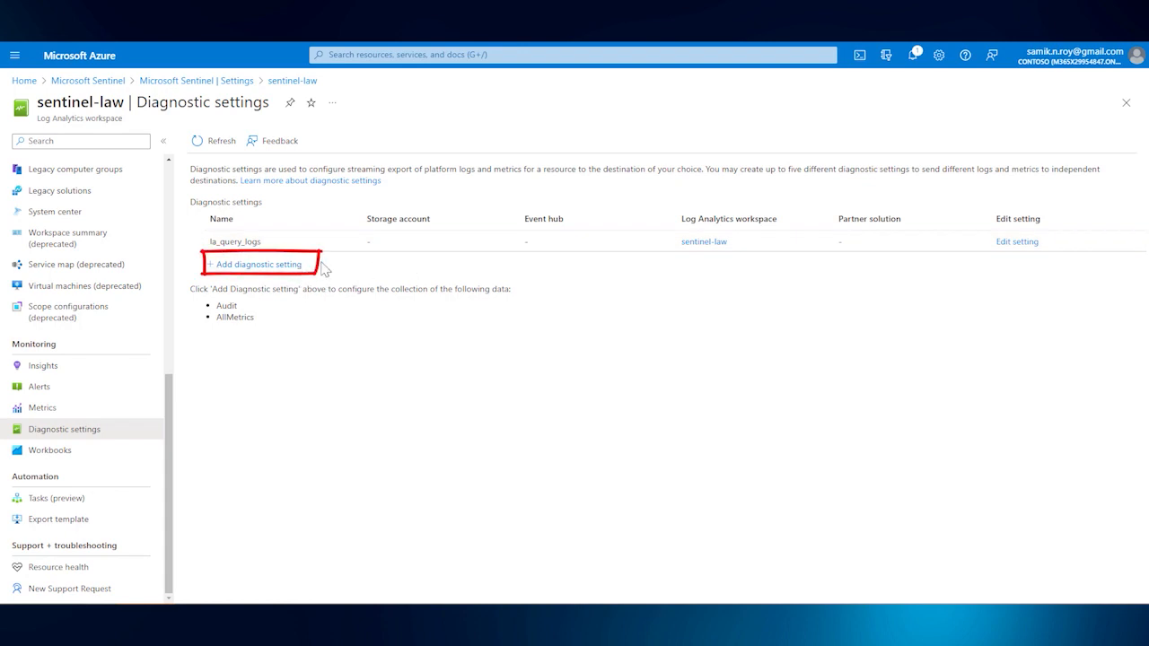
mouse_move(654, 275)
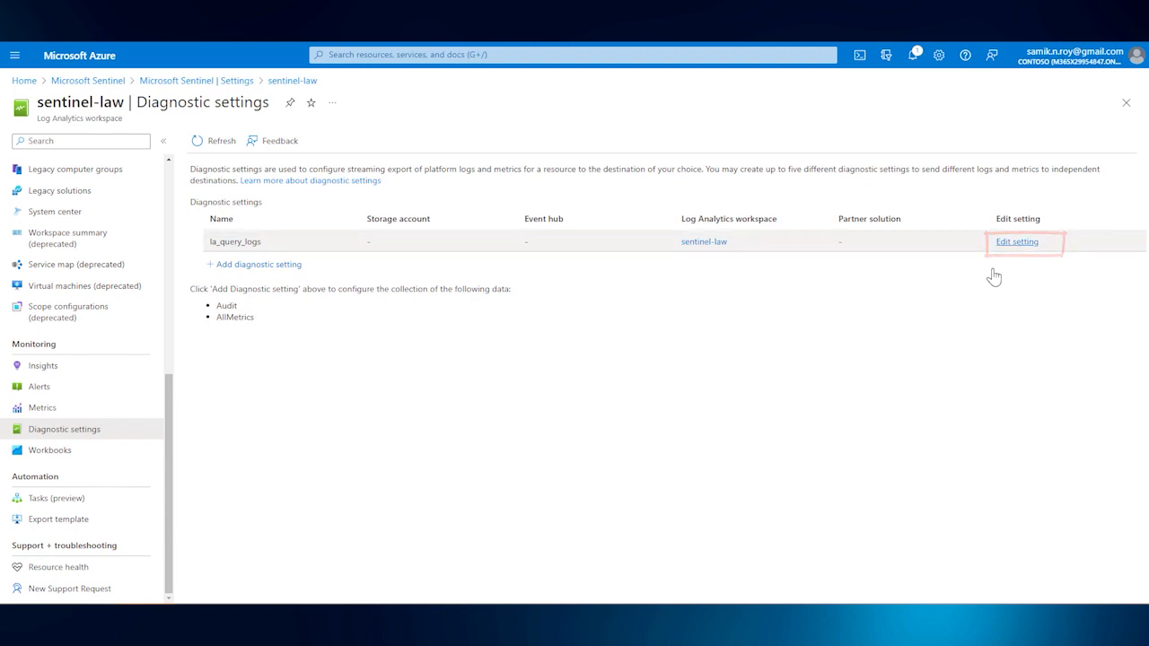
Open the existing la_query_logs diagnostic setting for editing
click(1017, 241)
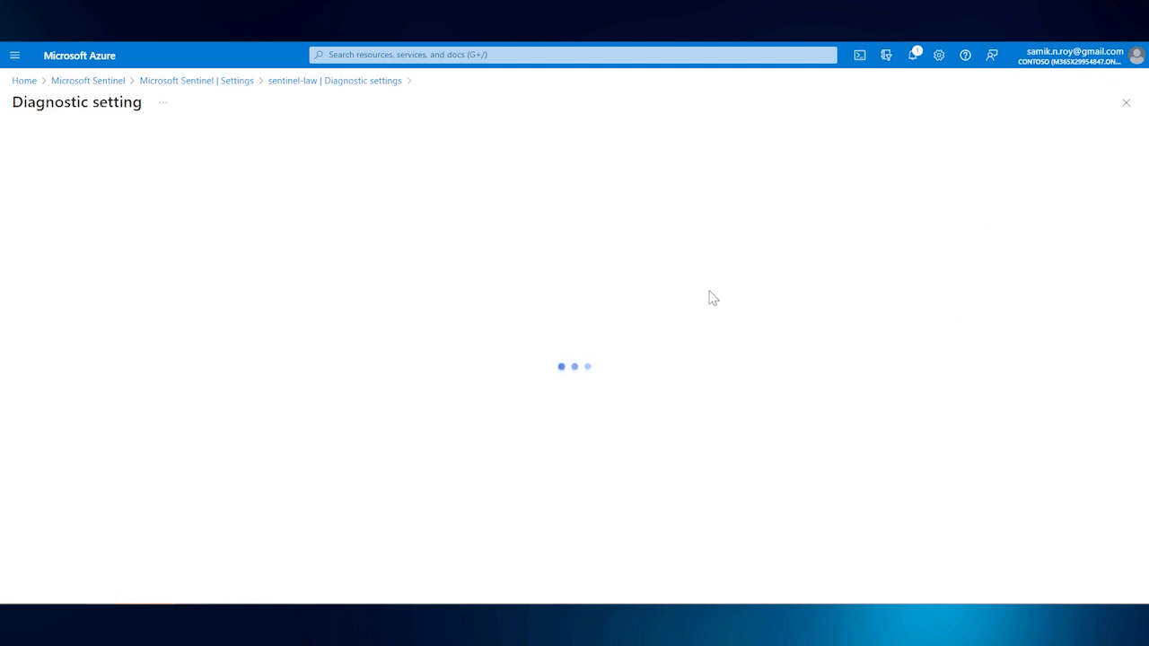
mouse_move(718, 309)
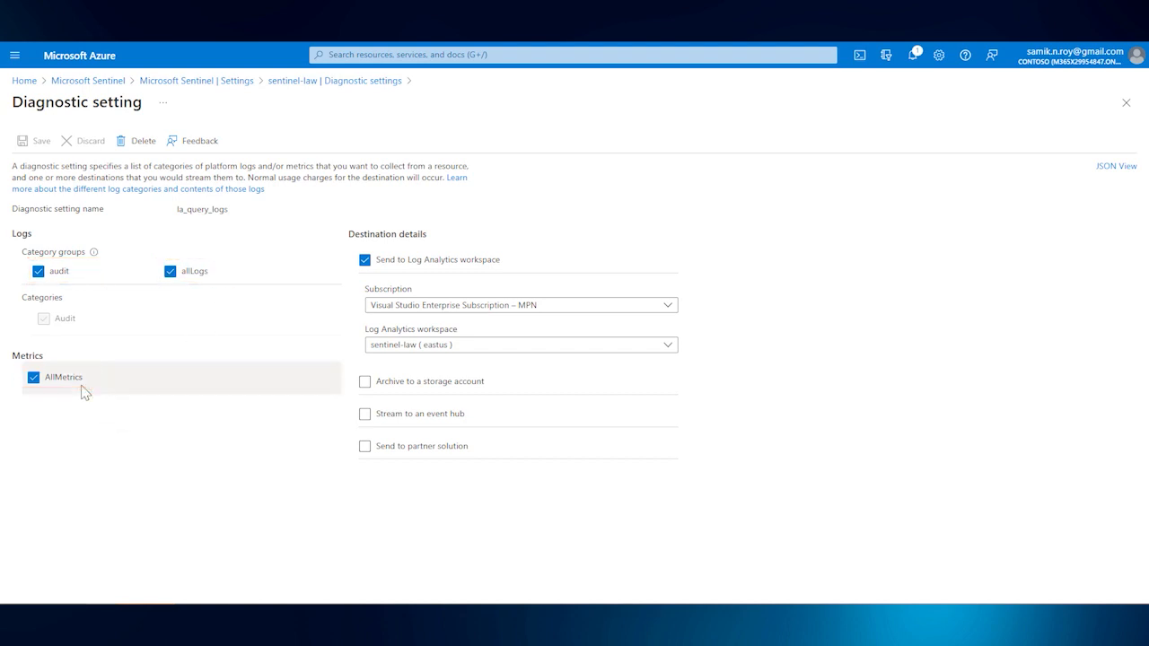
mouse_move(269, 298)
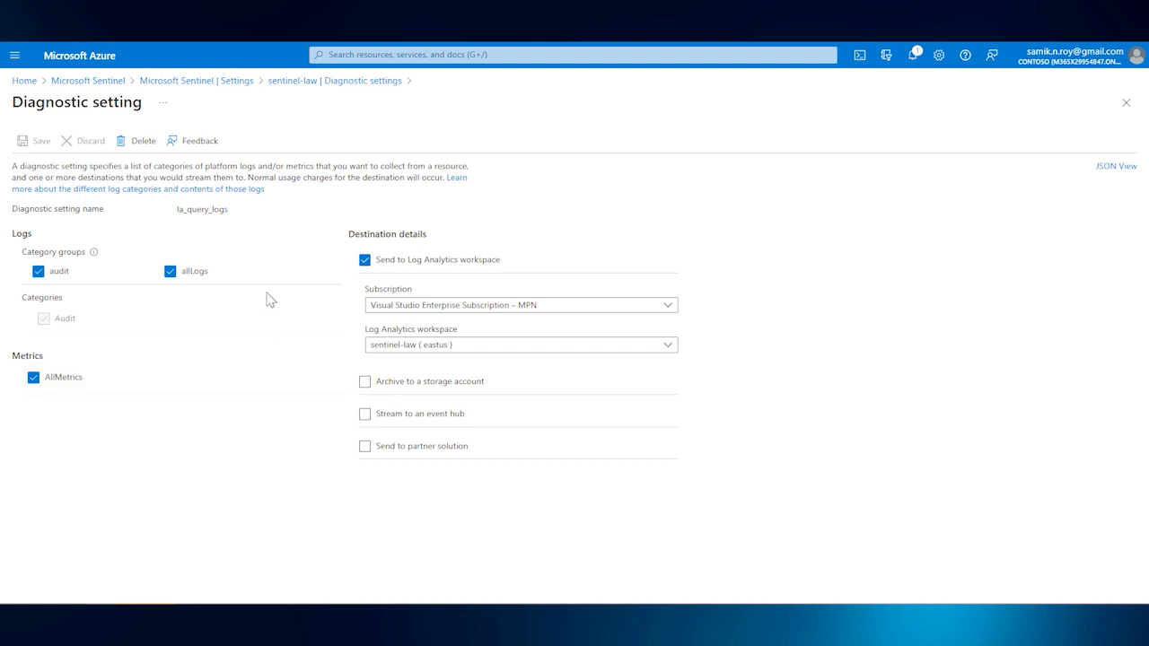
mouse_move(281, 384)
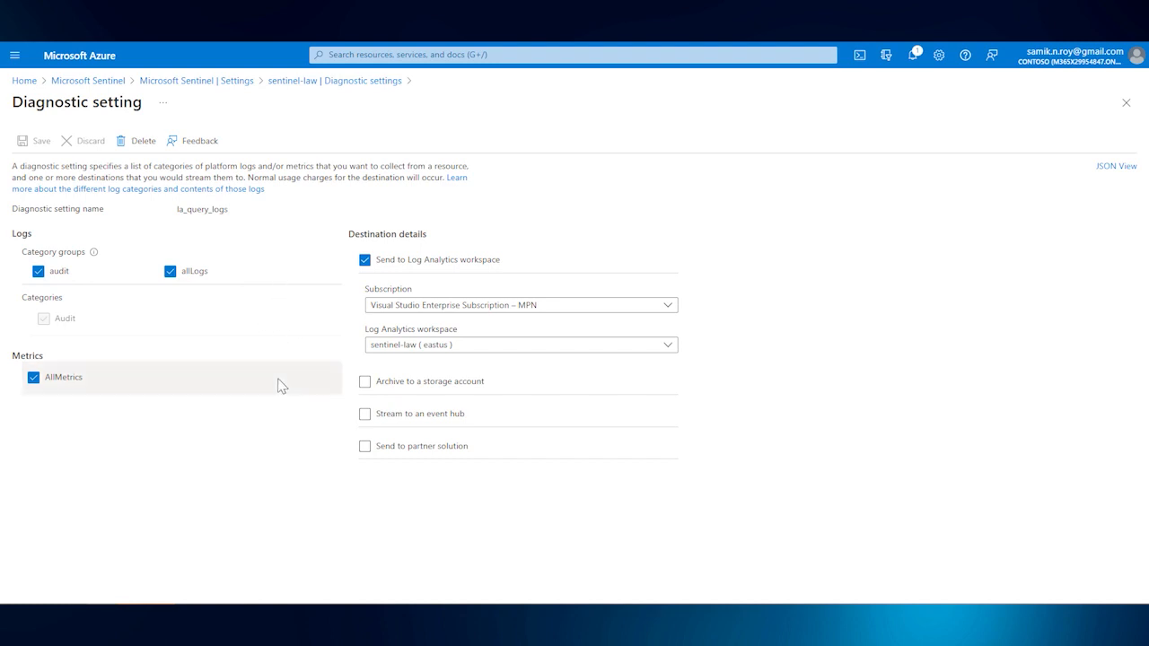
mouse_move(500, 218)
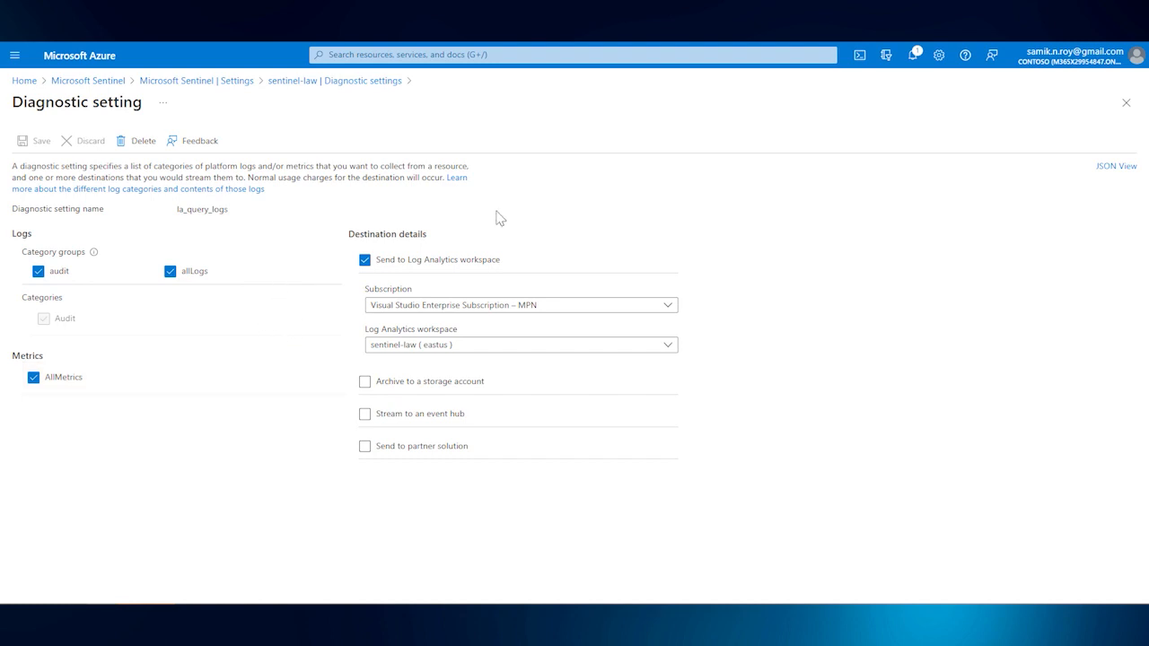
mouse_move(577, 232)
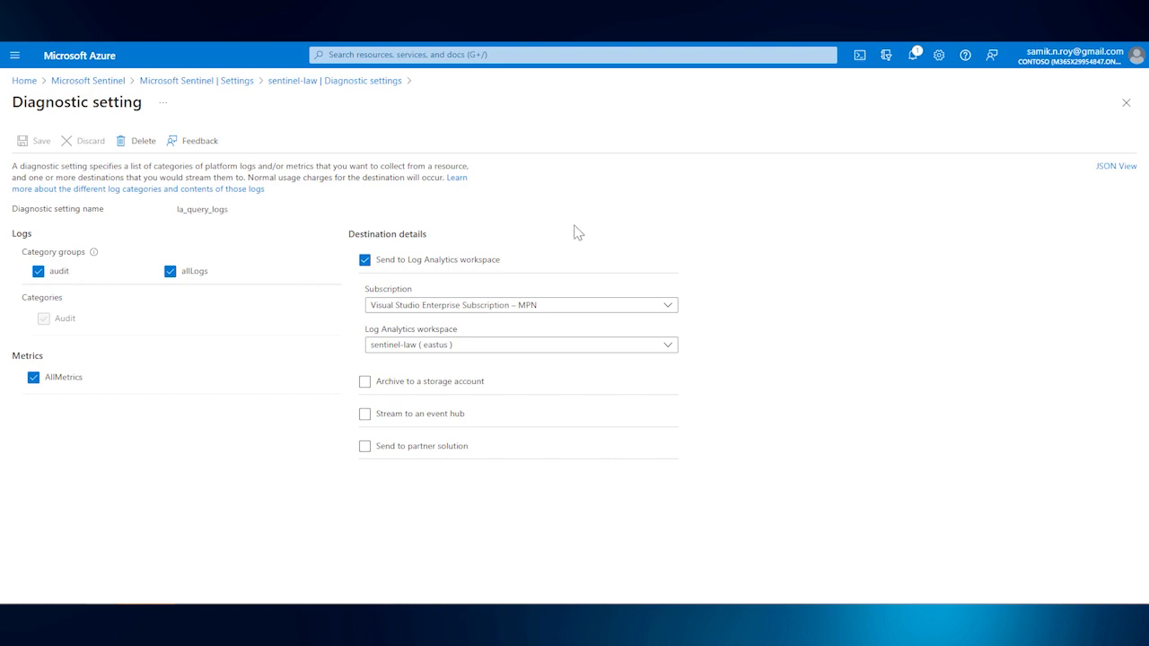
mouse_move(592, 226)
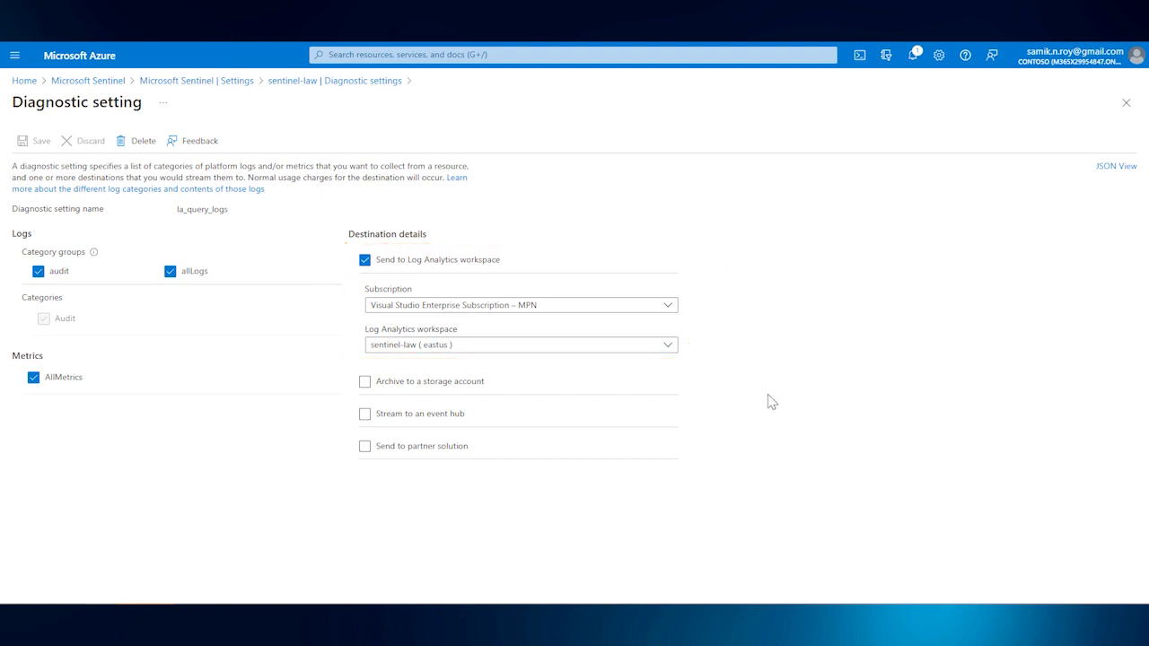
mouse_move(315, 234)
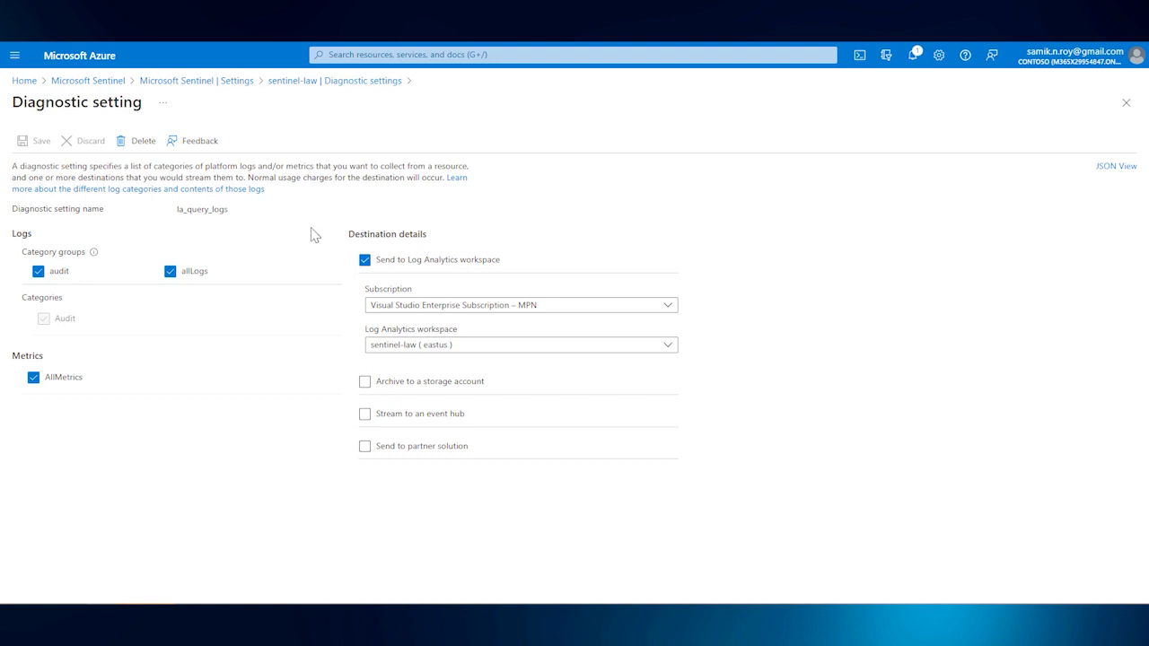
mouse_move(388, 139)
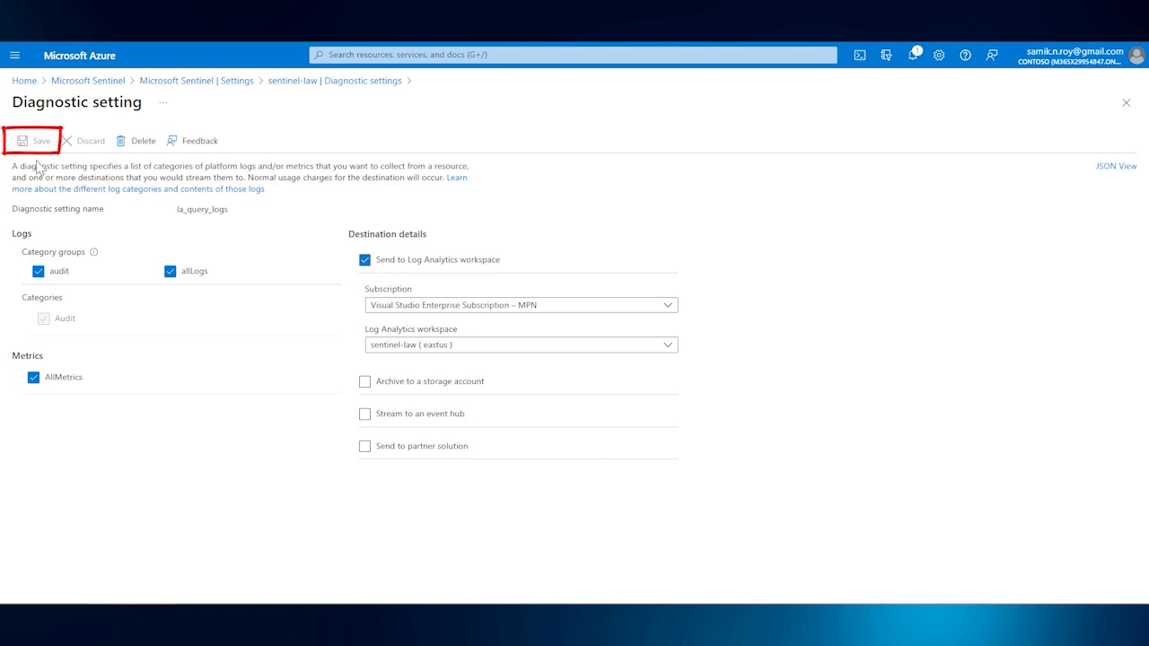
mouse_move(195, 80)
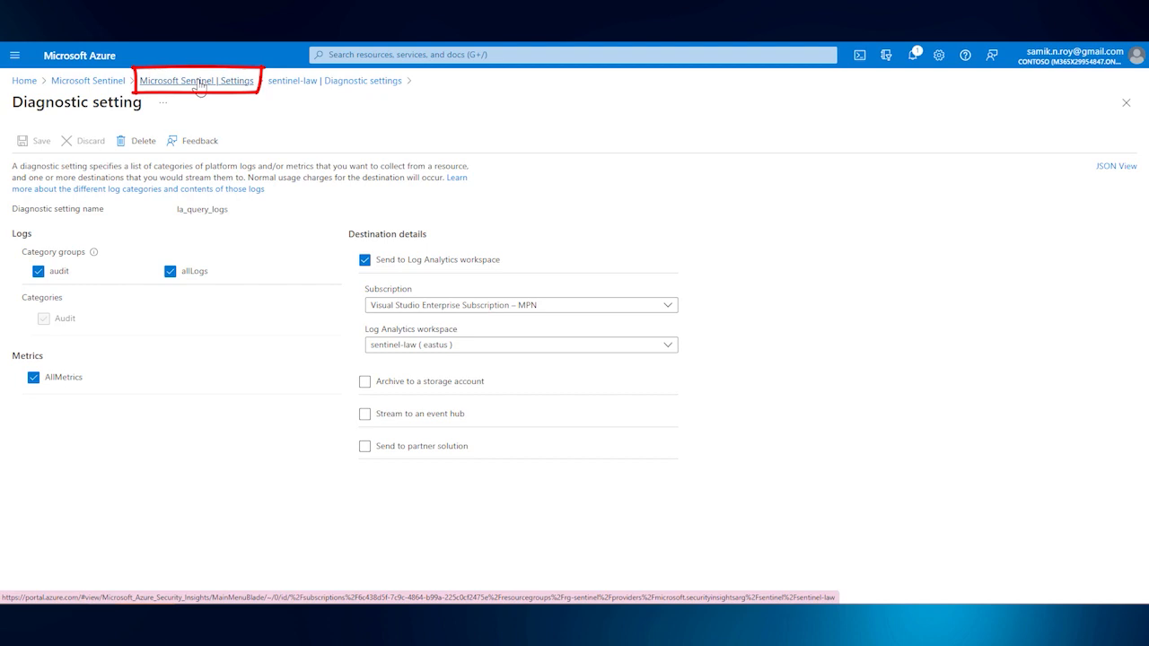
Return via the Microsoft Sentinel | Settings breadcrumb and go to Logs
click(196, 80)
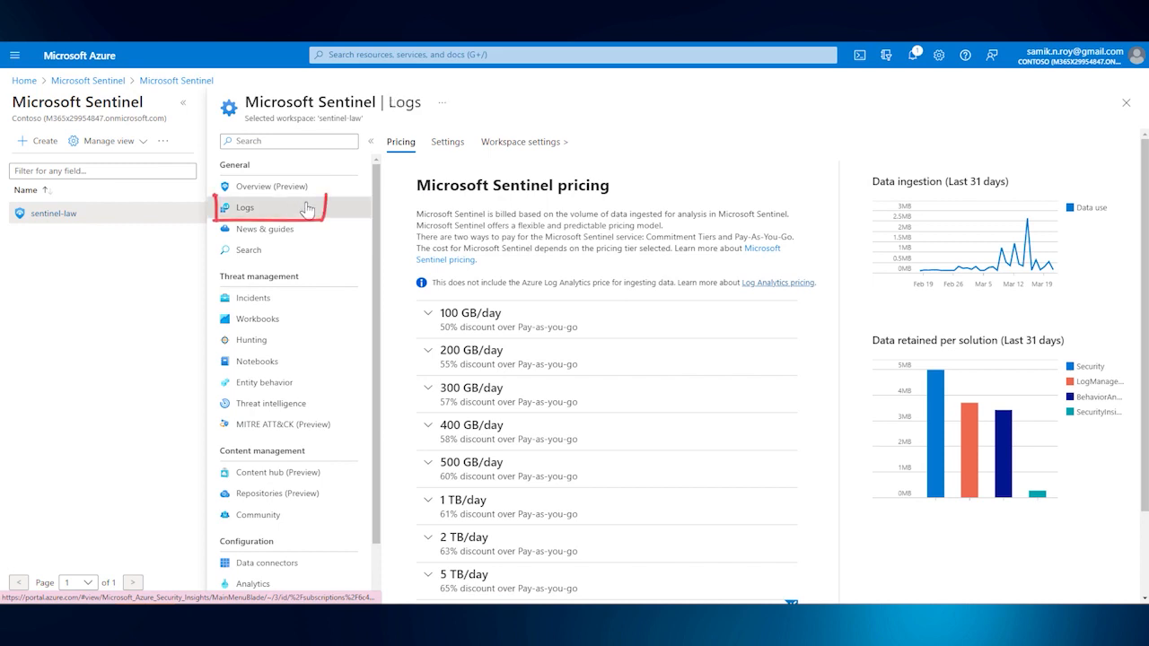
click(244, 207)
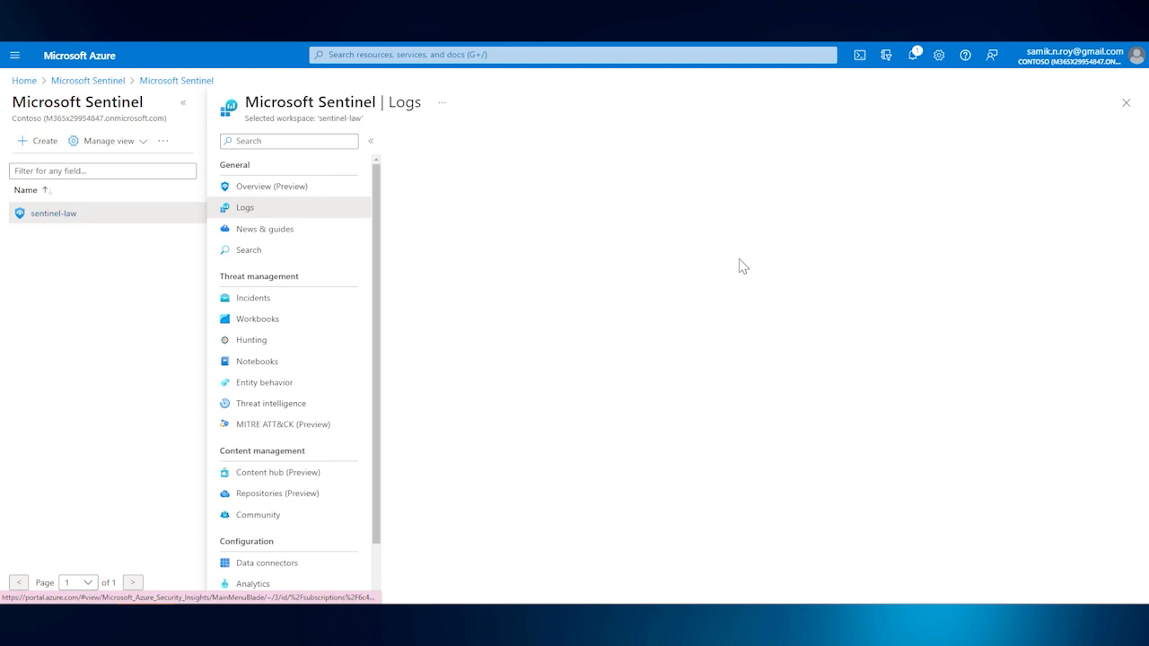
Let the Logs editor load and dismiss startup pop-ups to reach New Query 1
click(244, 207)
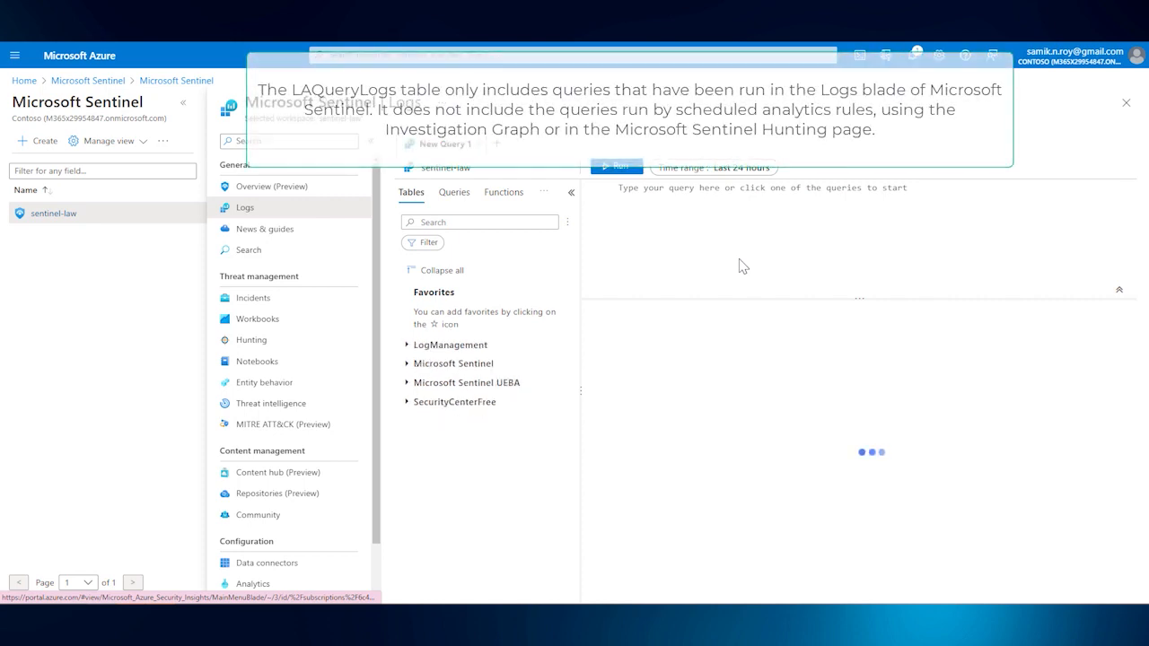
click(1126, 102)
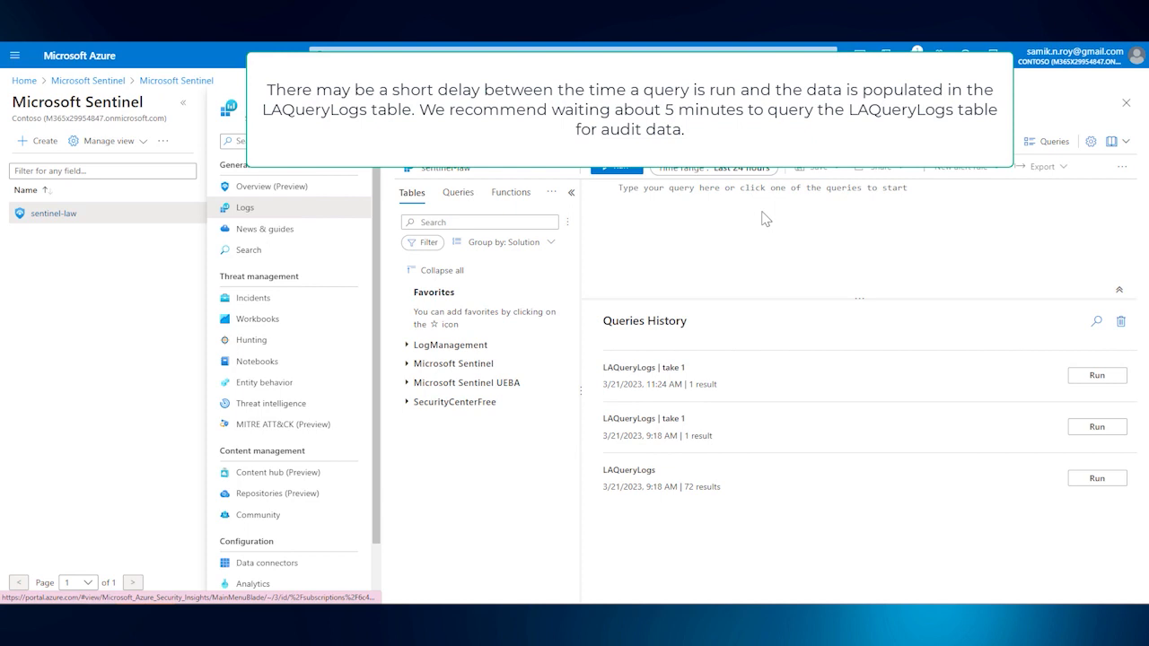
mouse_move(782, 202)
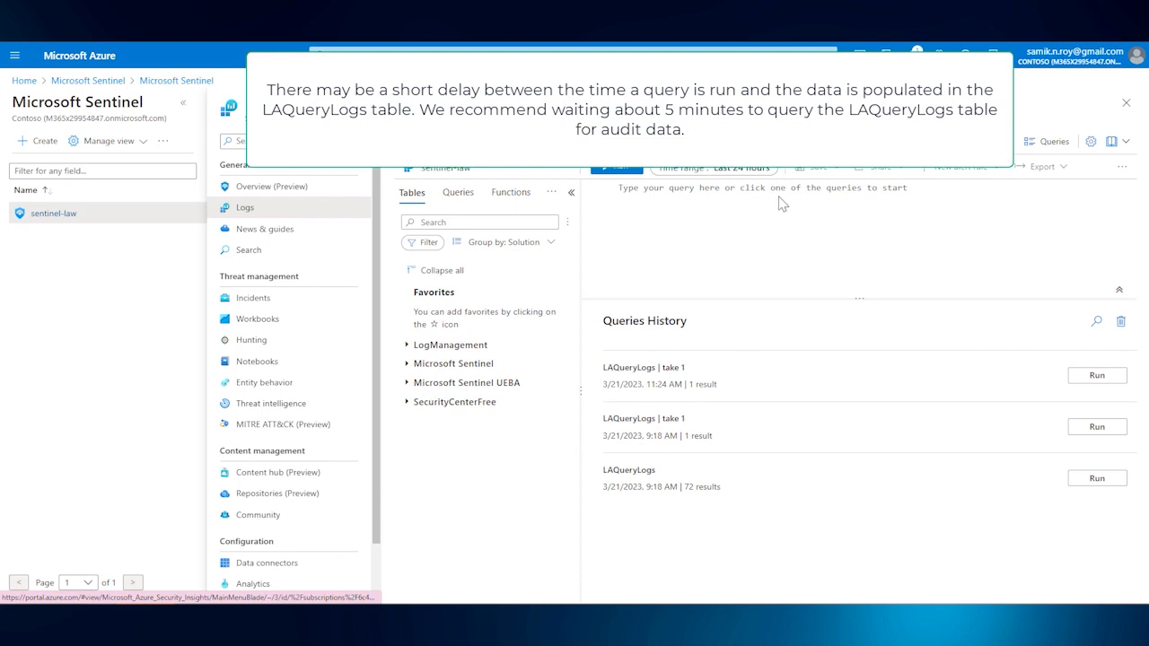
click(763, 187)
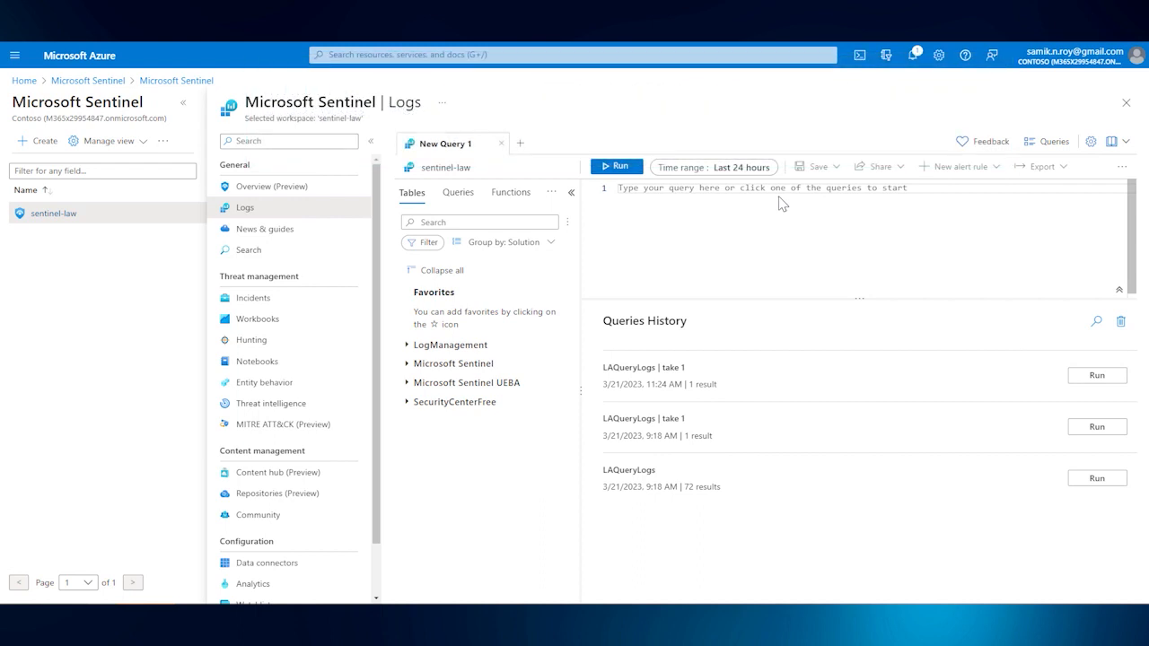
Write and run the query 'LAQueryLogs | take 1'
click(617, 187)
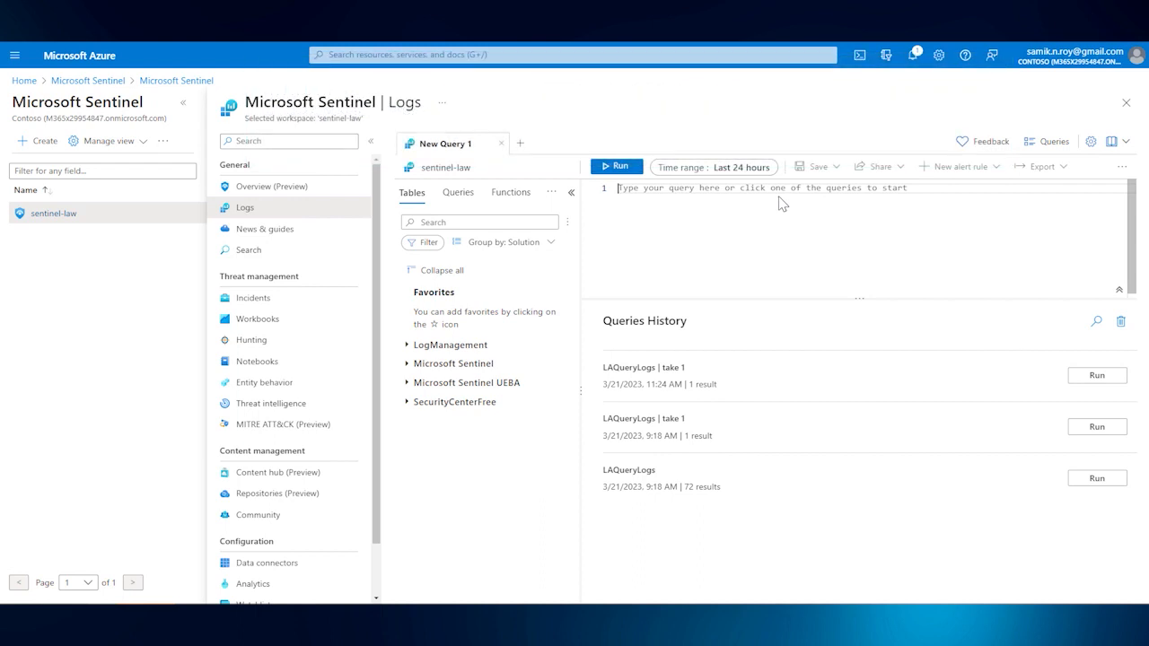
text(LAQuery)
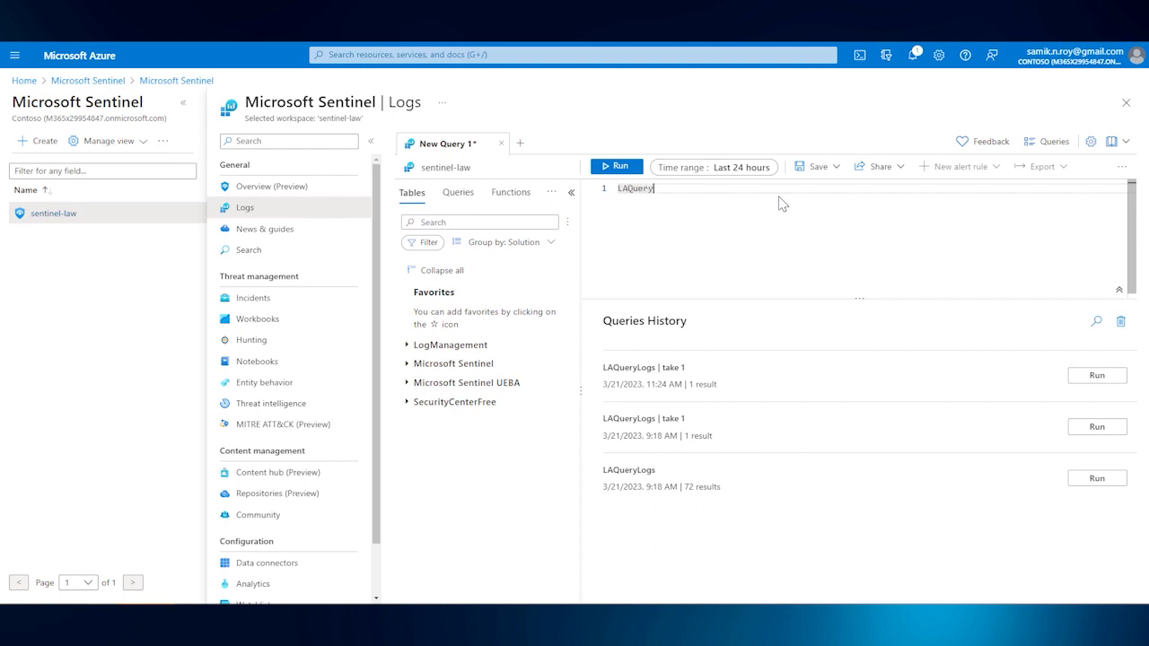
text(Logs)
text(| take)
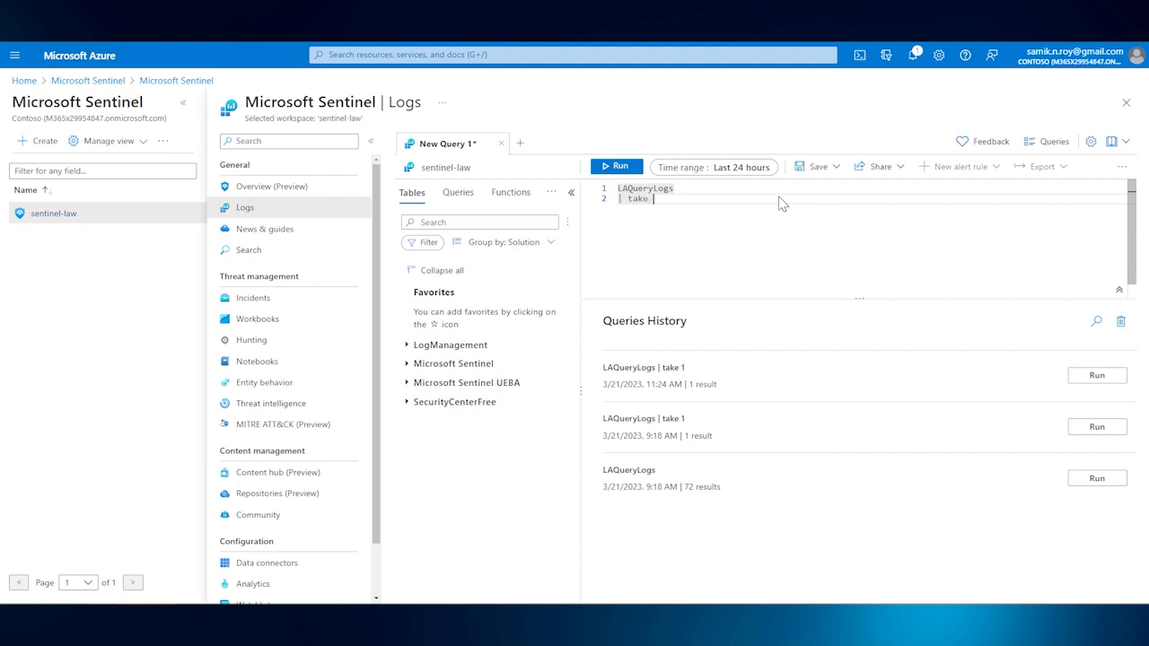
text(1)
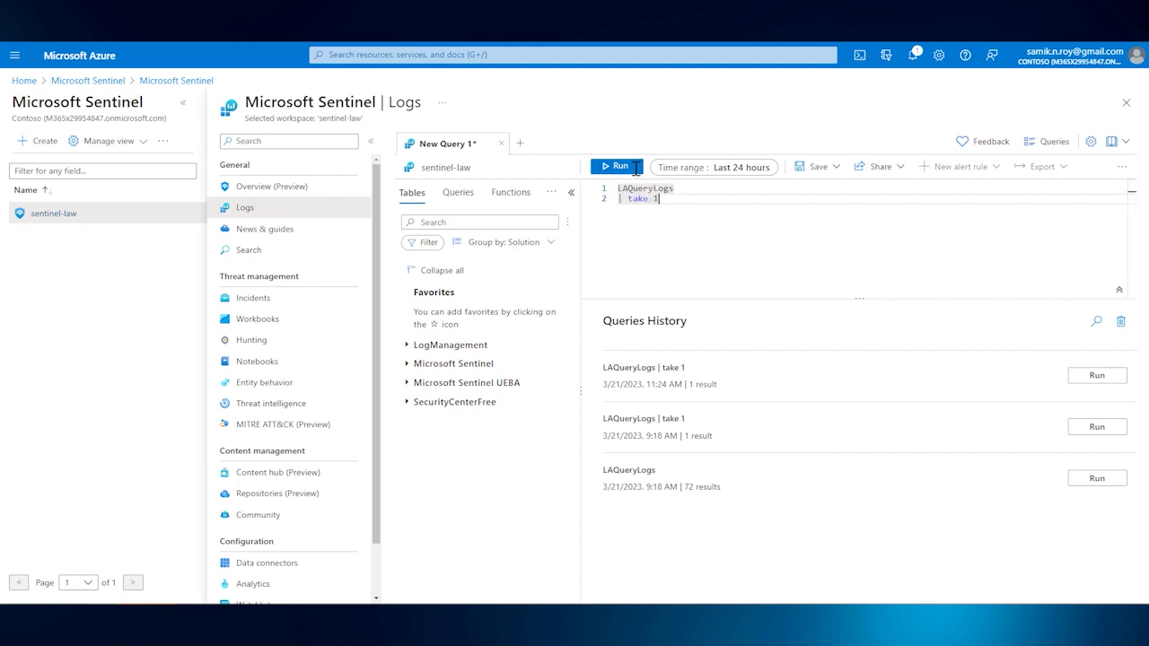
click(615, 166)
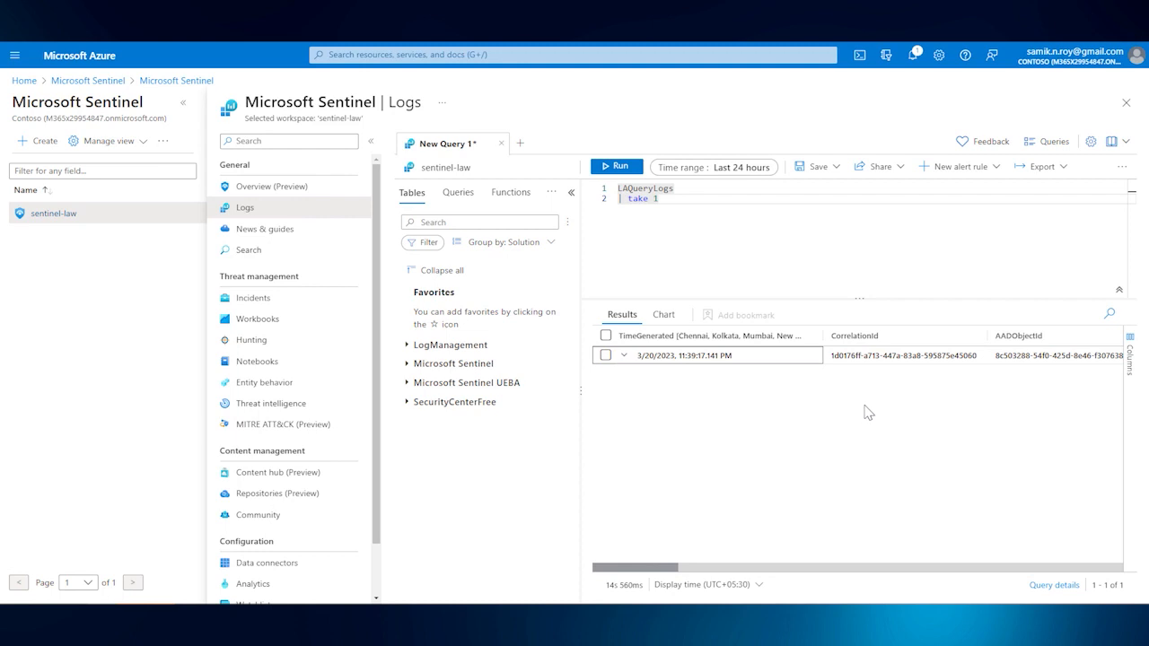
Expand the returned record and scroll through its fields, including QueryText
click(614, 356)
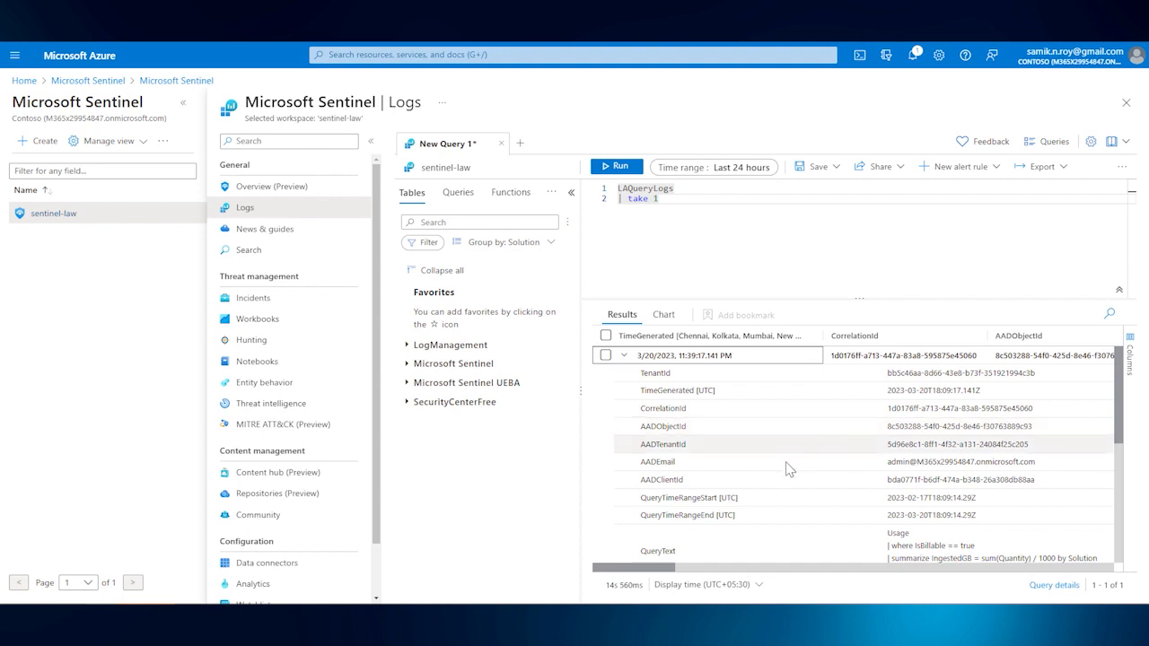
mouse_move(802, 480)
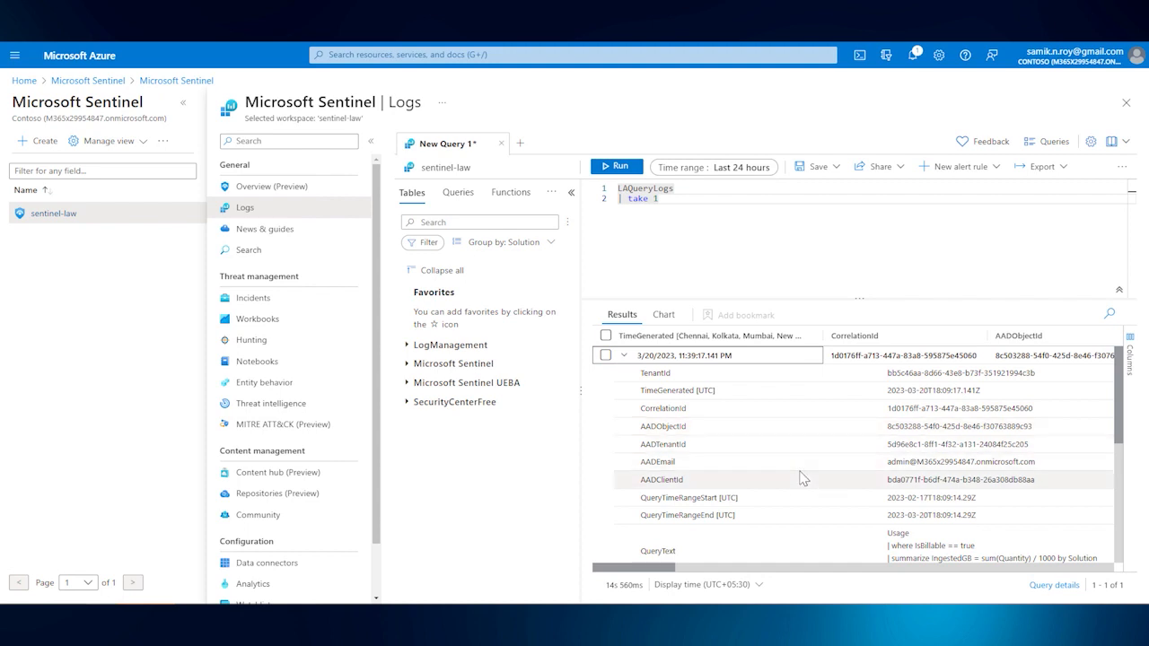
mouse_move(807, 492)
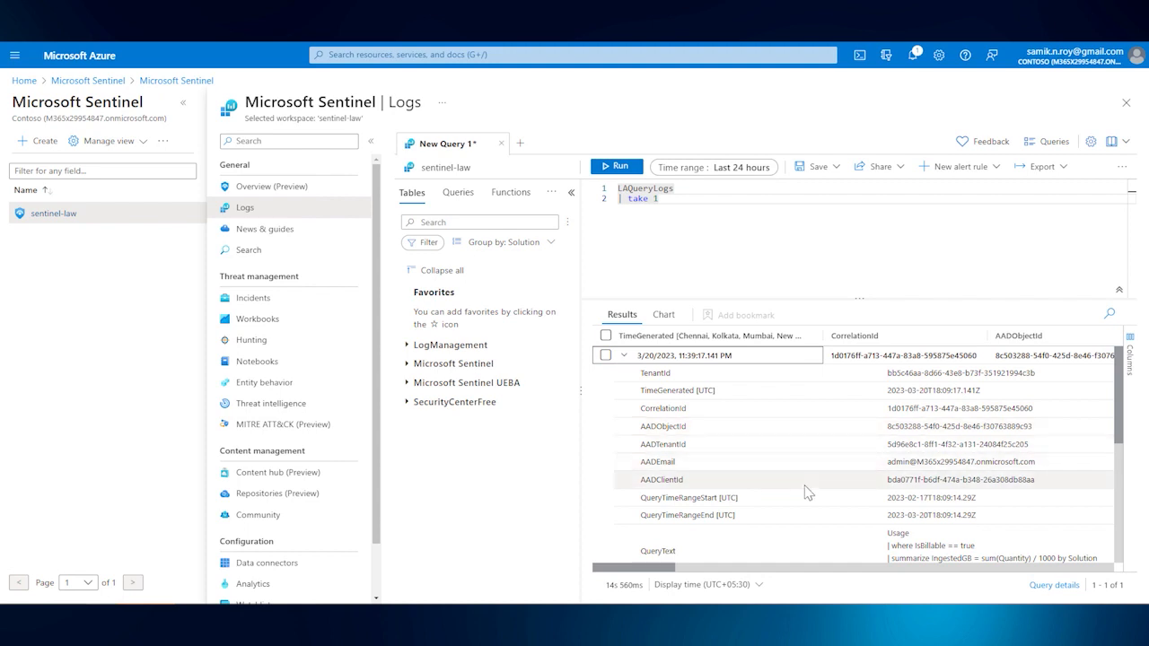
scroll(down, 3)
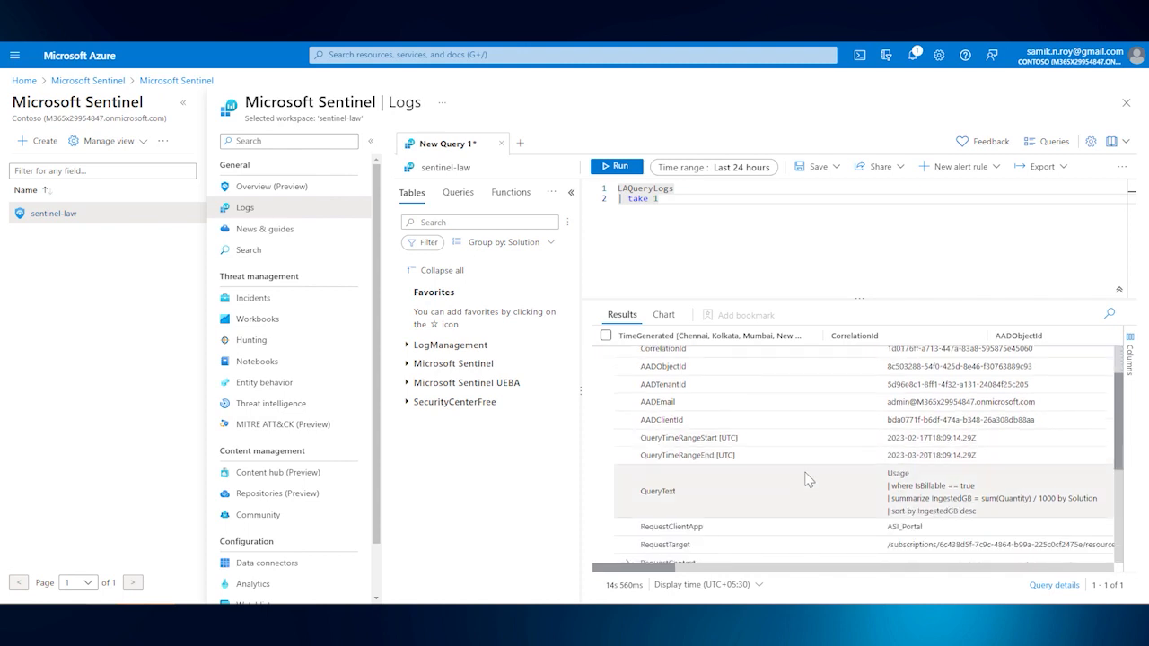
scroll(down, 3)
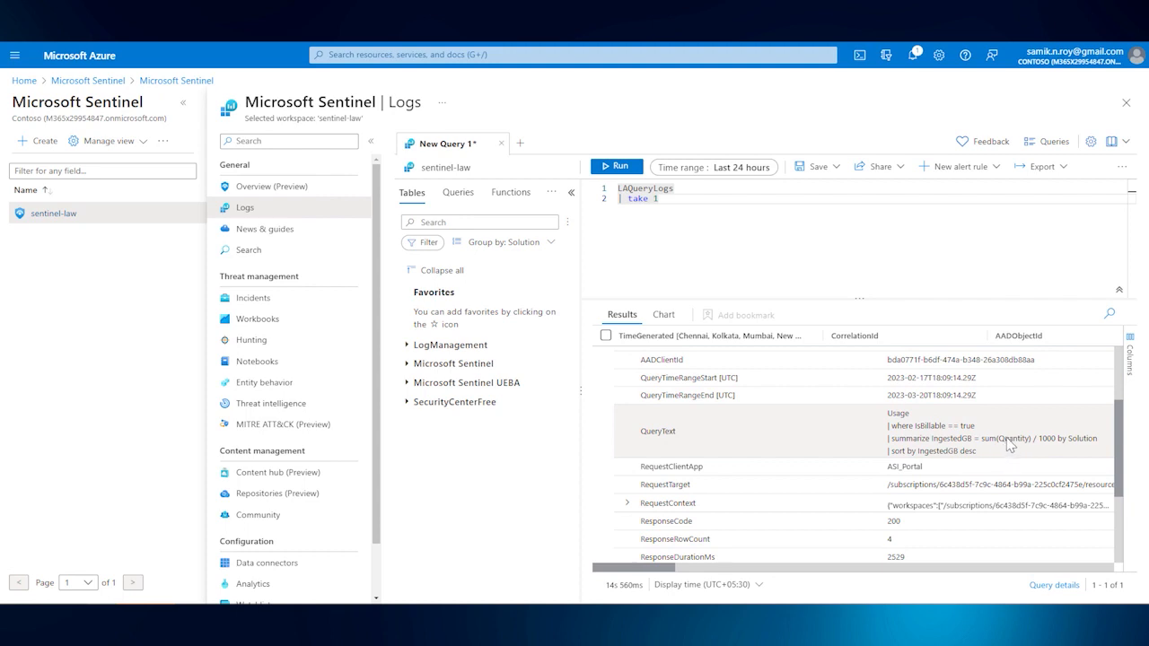
scroll(down, 3)
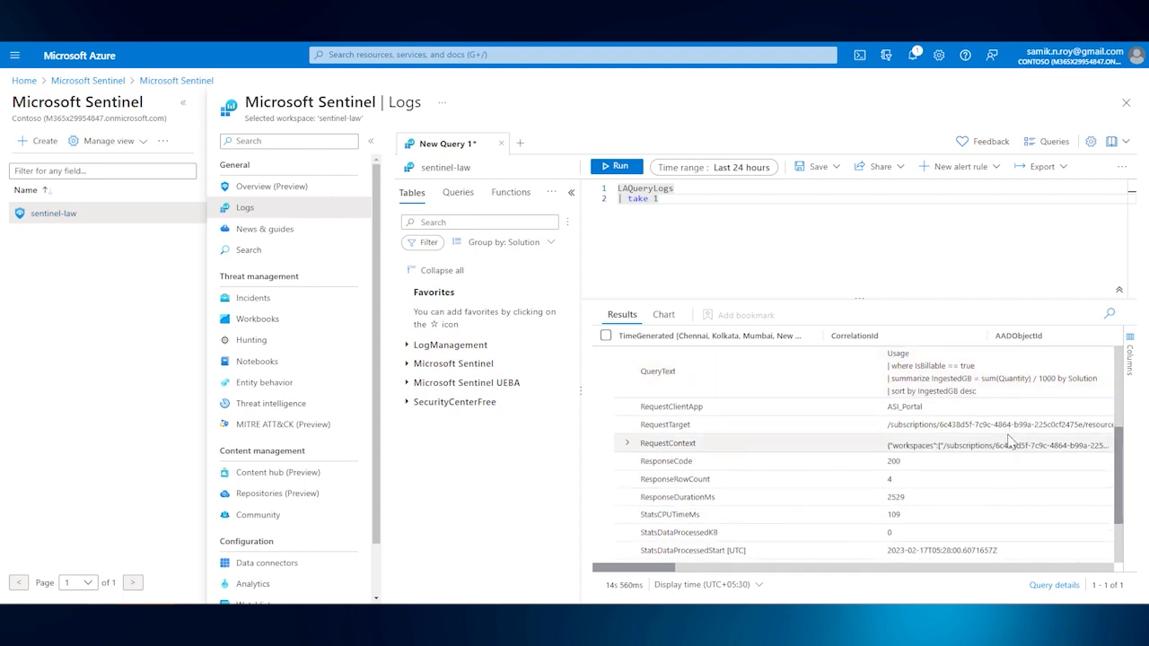
scroll(down, 3)
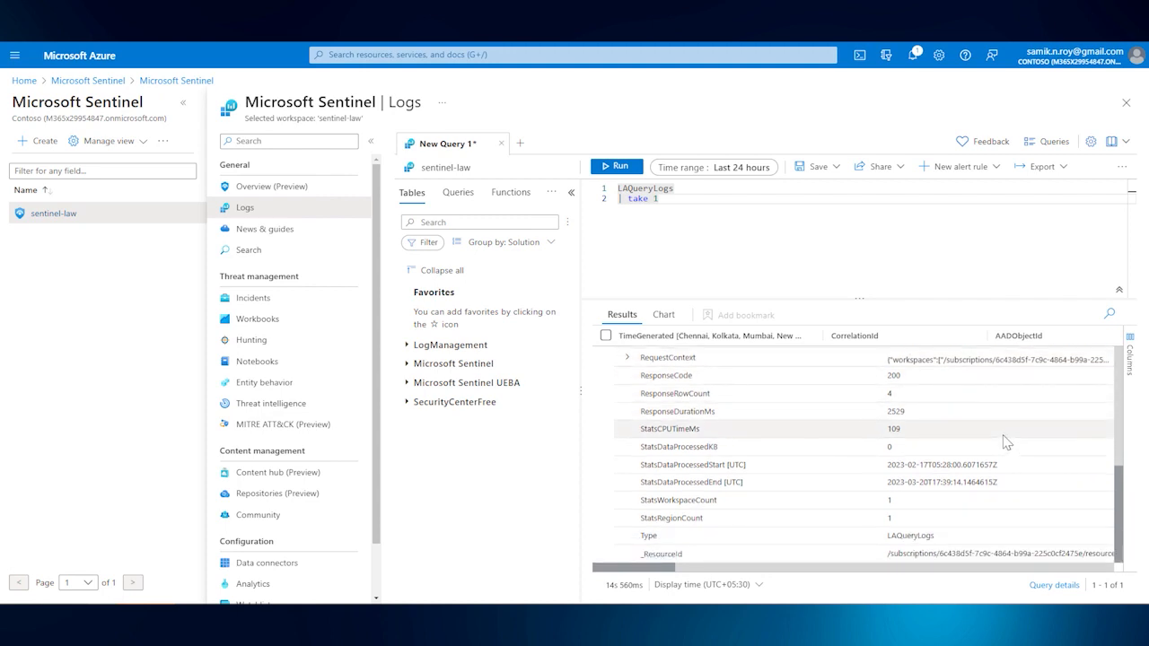
click(628, 358)
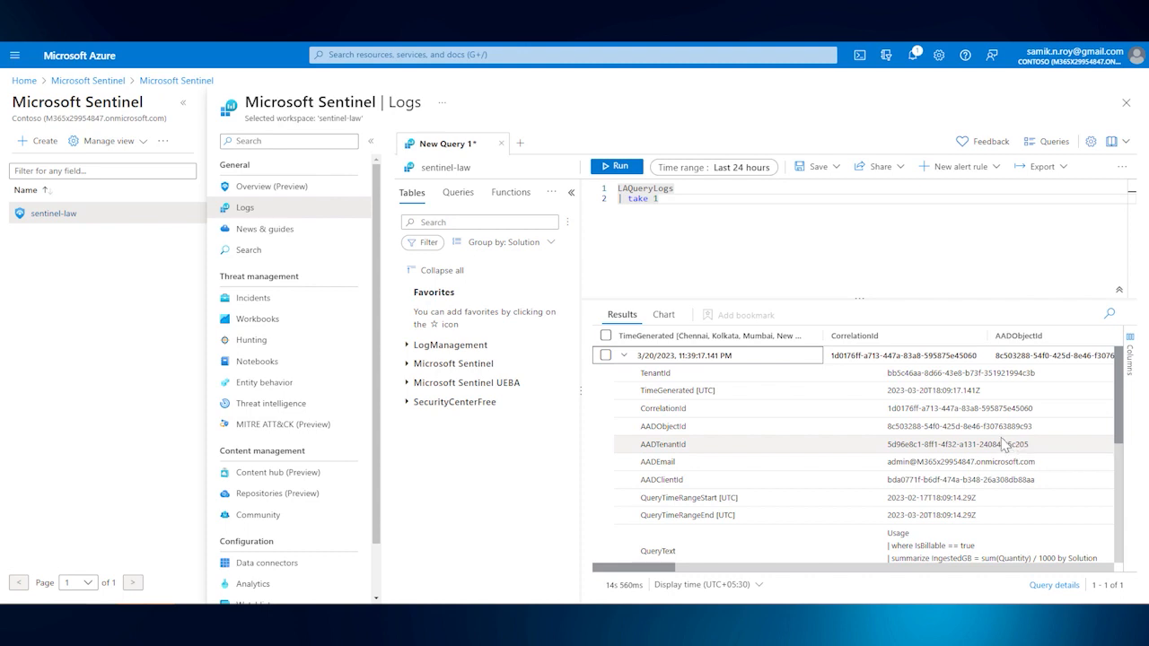
mouse_move(992, 447)
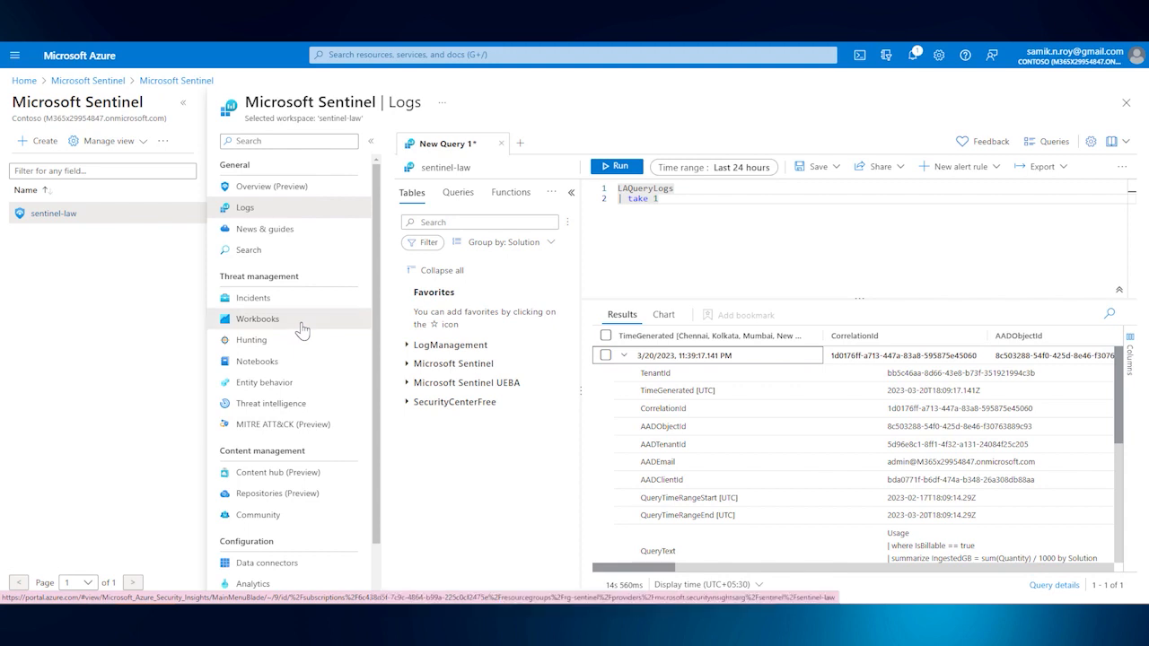
Go to Workbooks, discarding the unsaved query edits
click(258, 318)
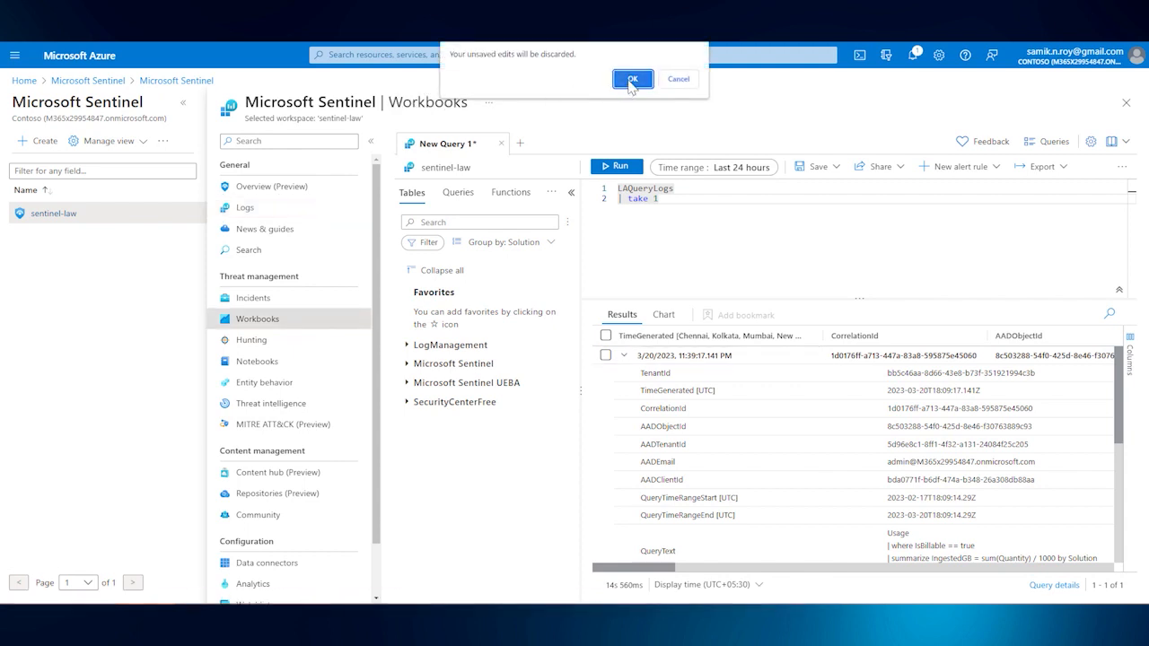
click(631, 79)
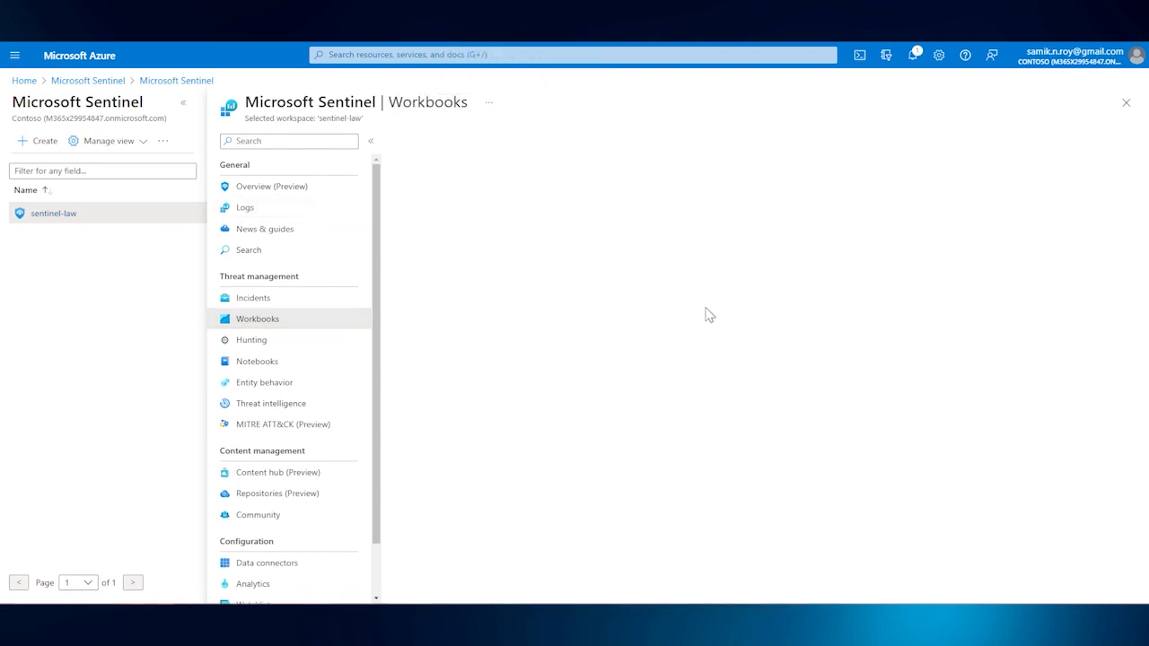
mouse_move(570, 313)
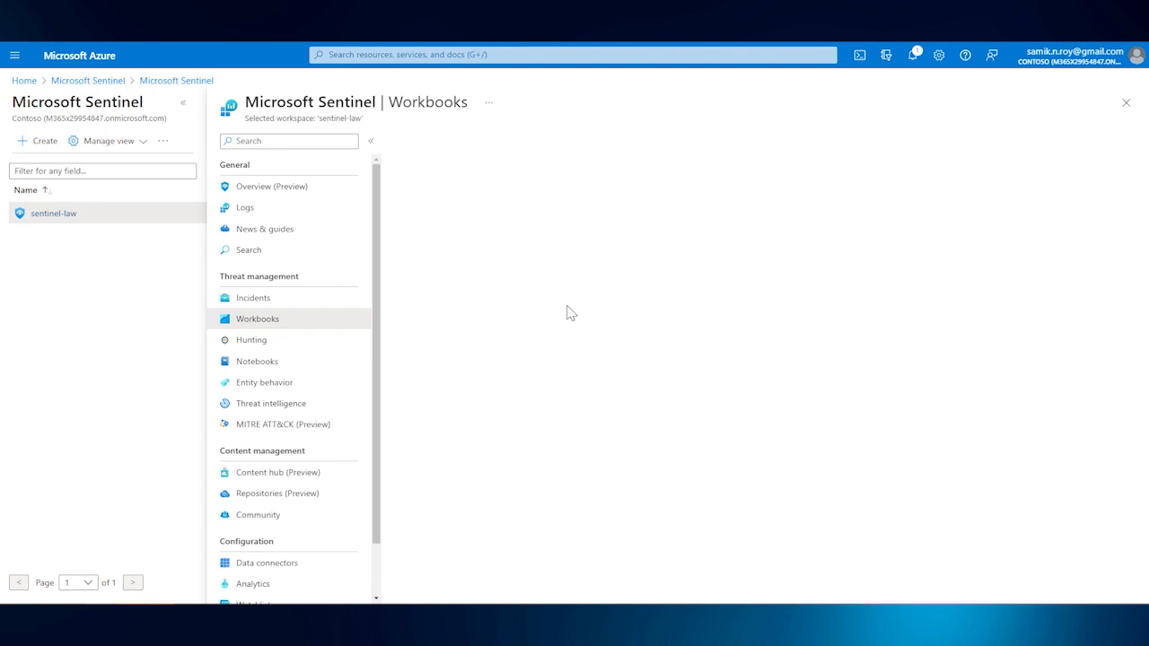
mouse_move(633, 304)
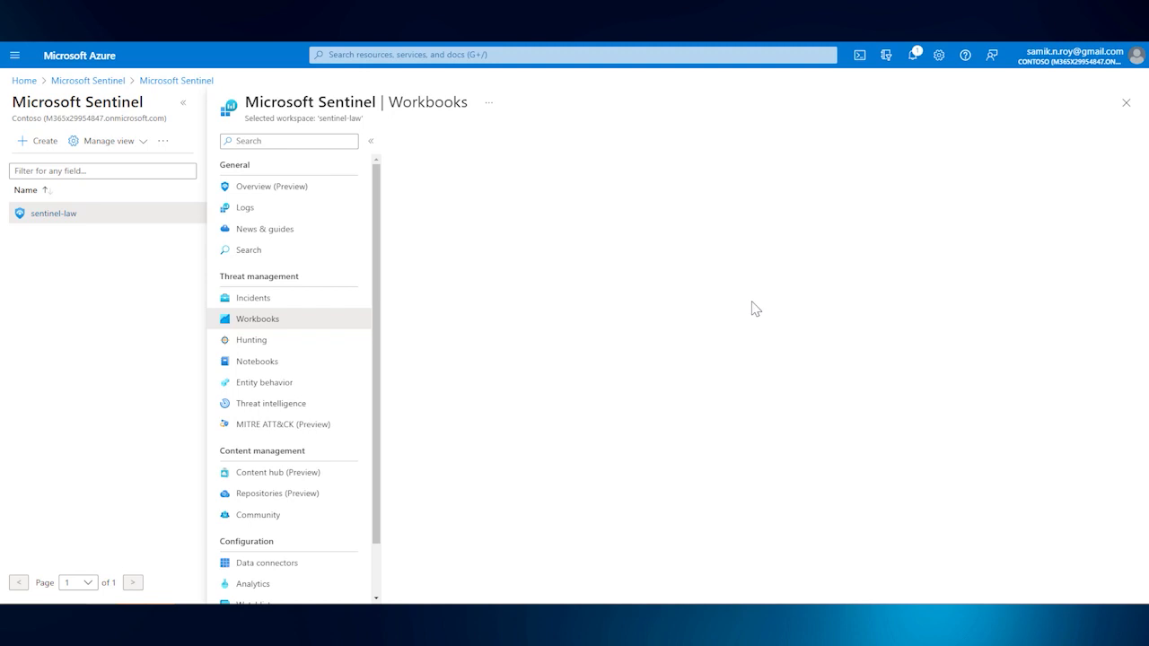
mouse_move(617, 244)
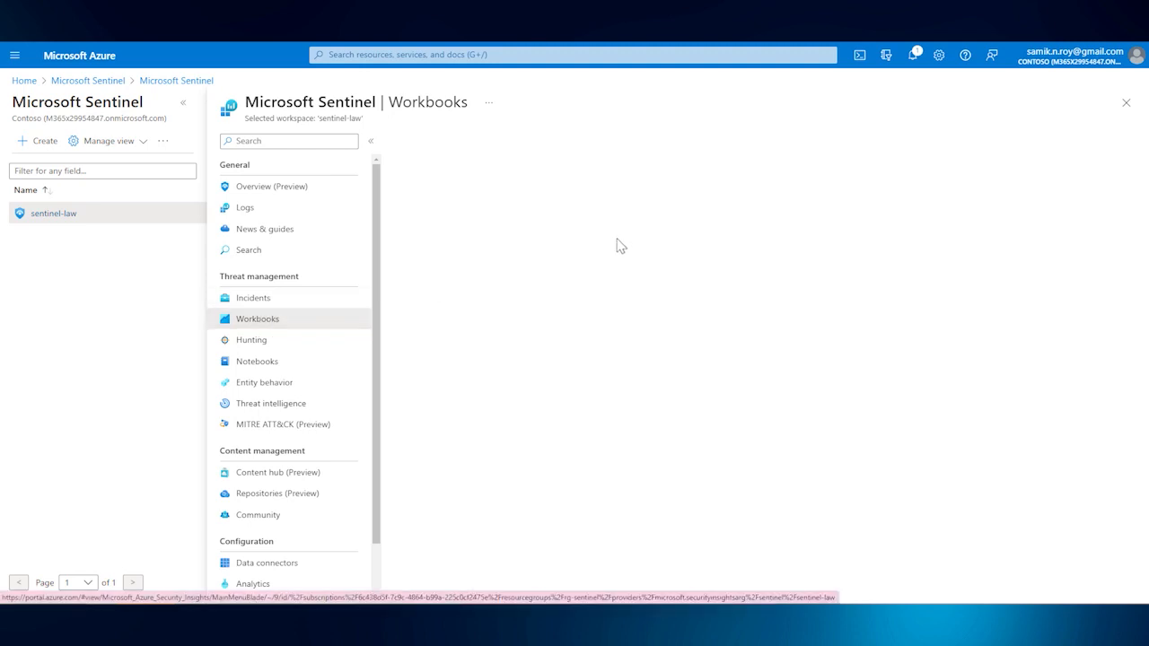
mouse_move(655, 243)
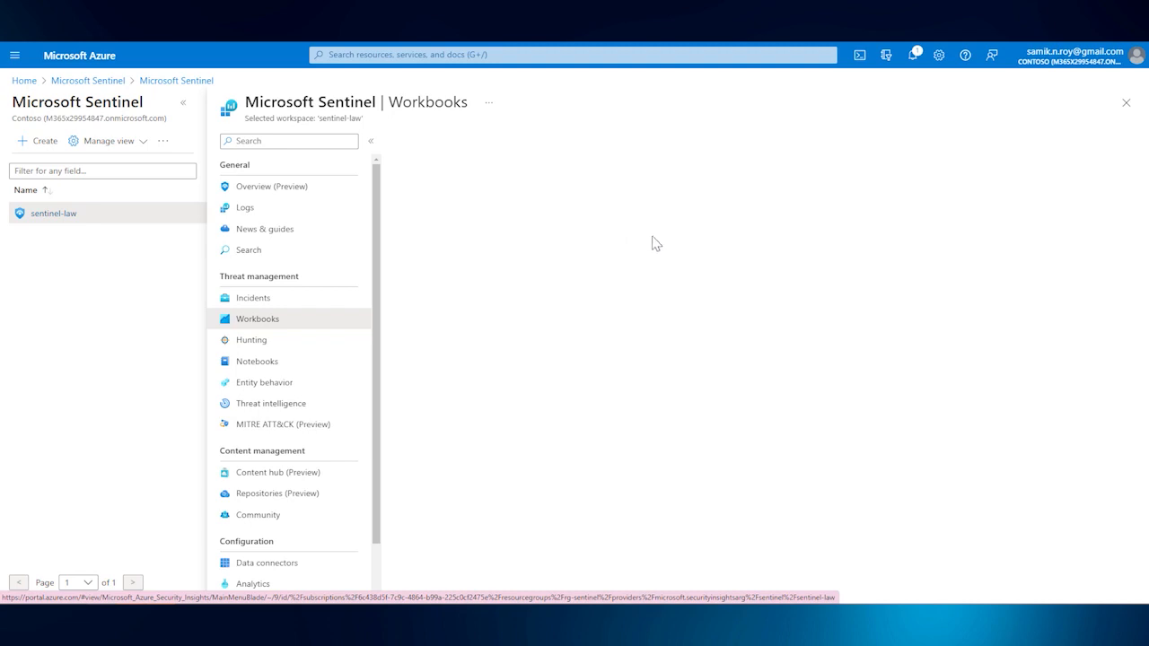
mouse_move(662, 223)
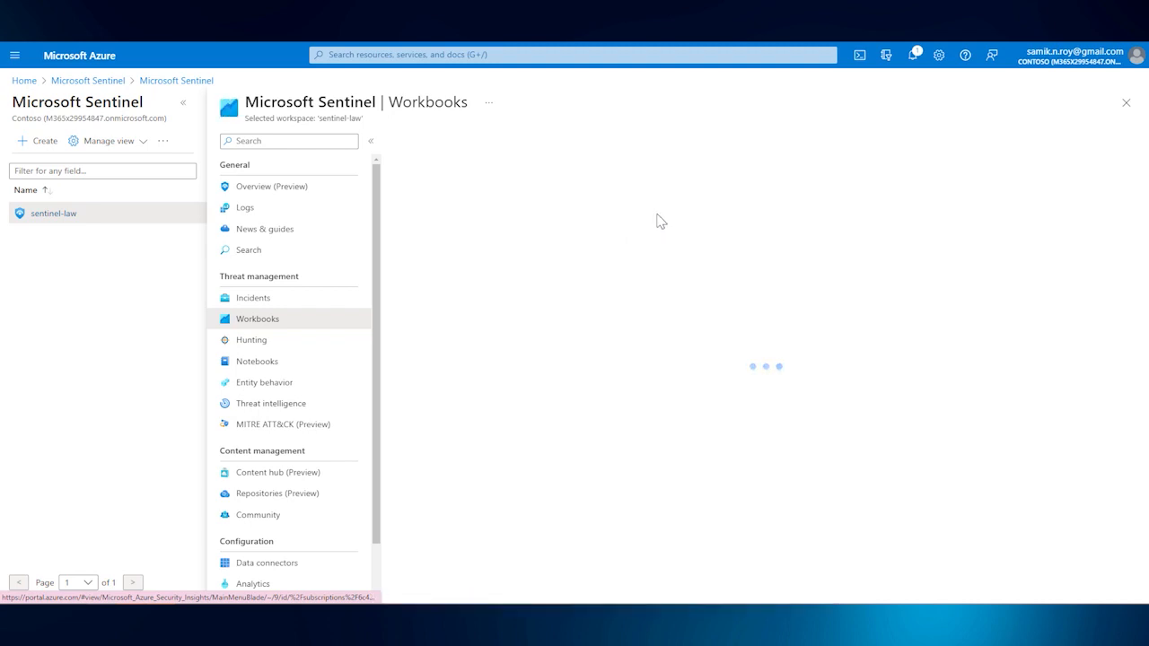
mouse_move(743, 238)
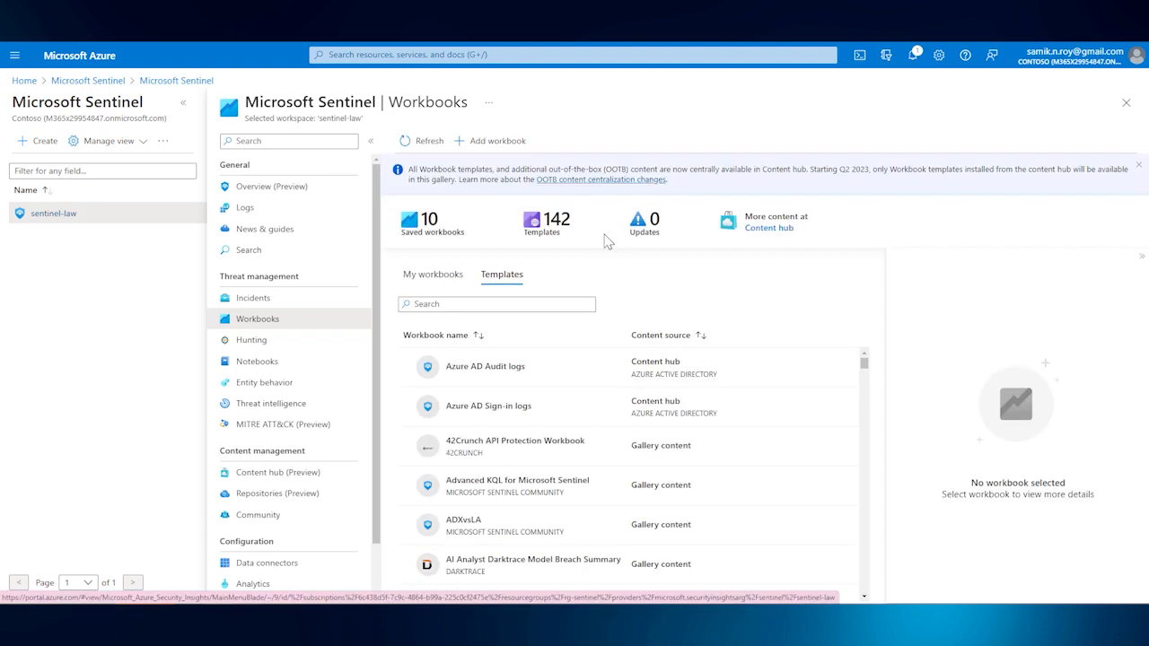
Filter templates by 'query' and view the Log Analytics Query Analysis template
click(497, 304)
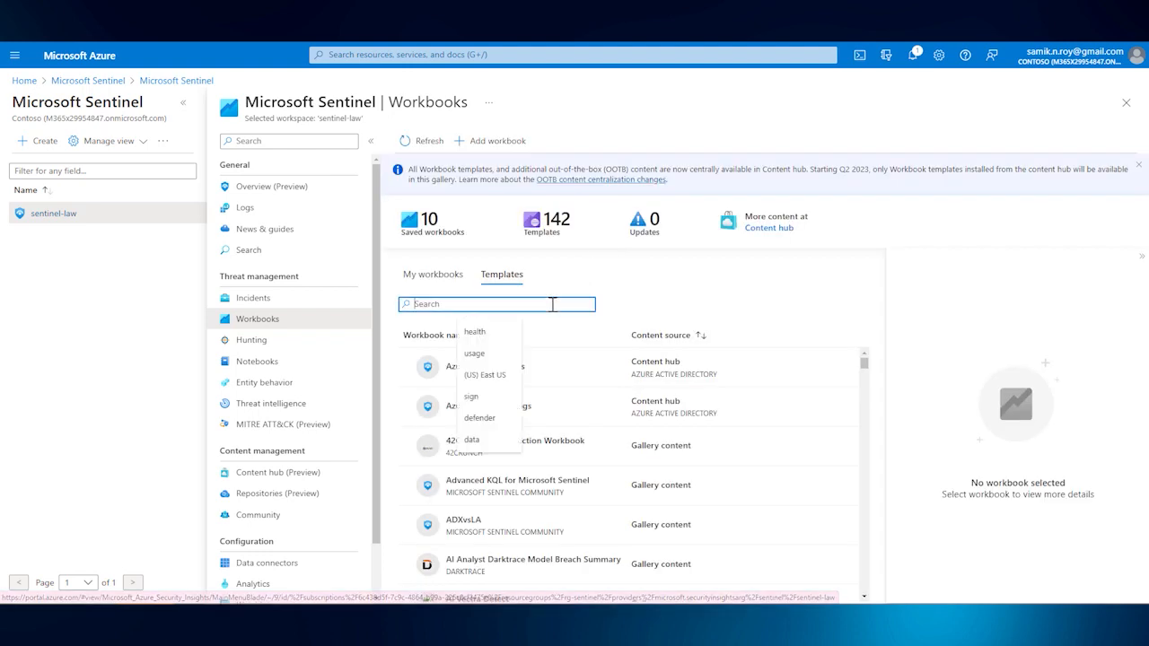
text(query)
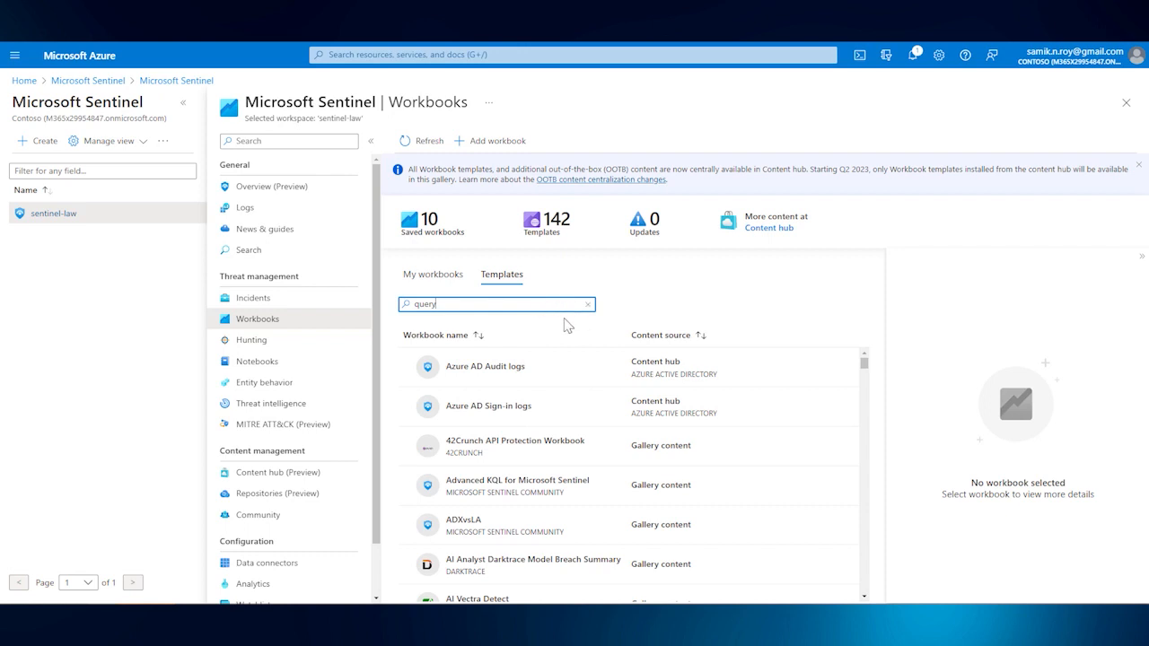
click(502, 366)
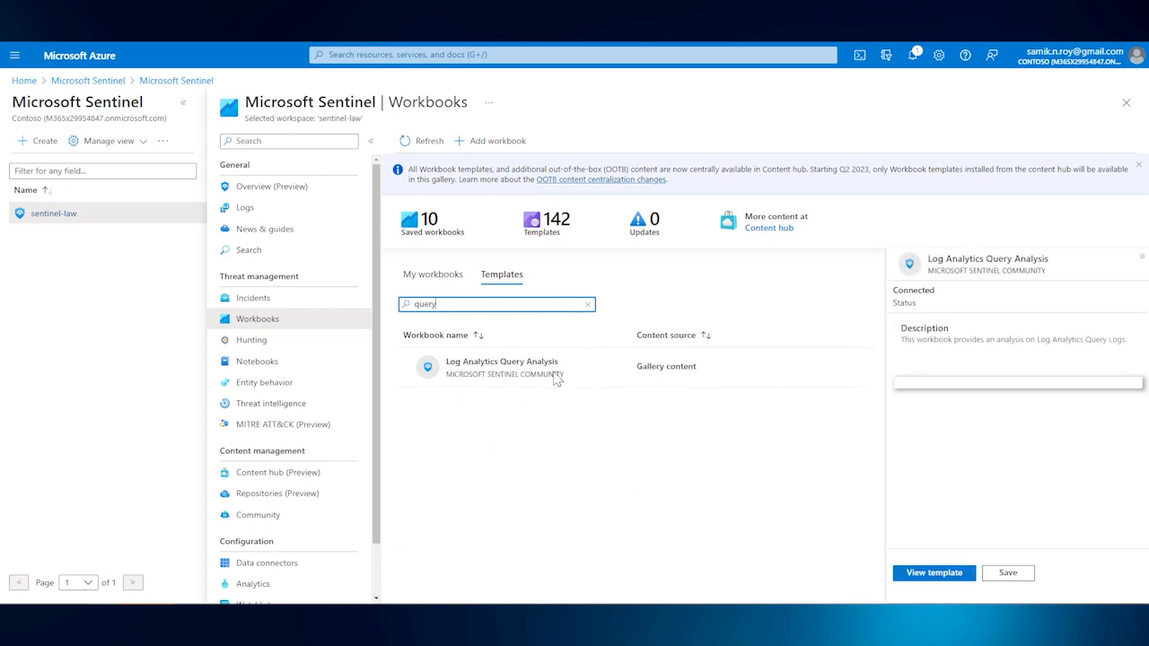
click(502, 366)
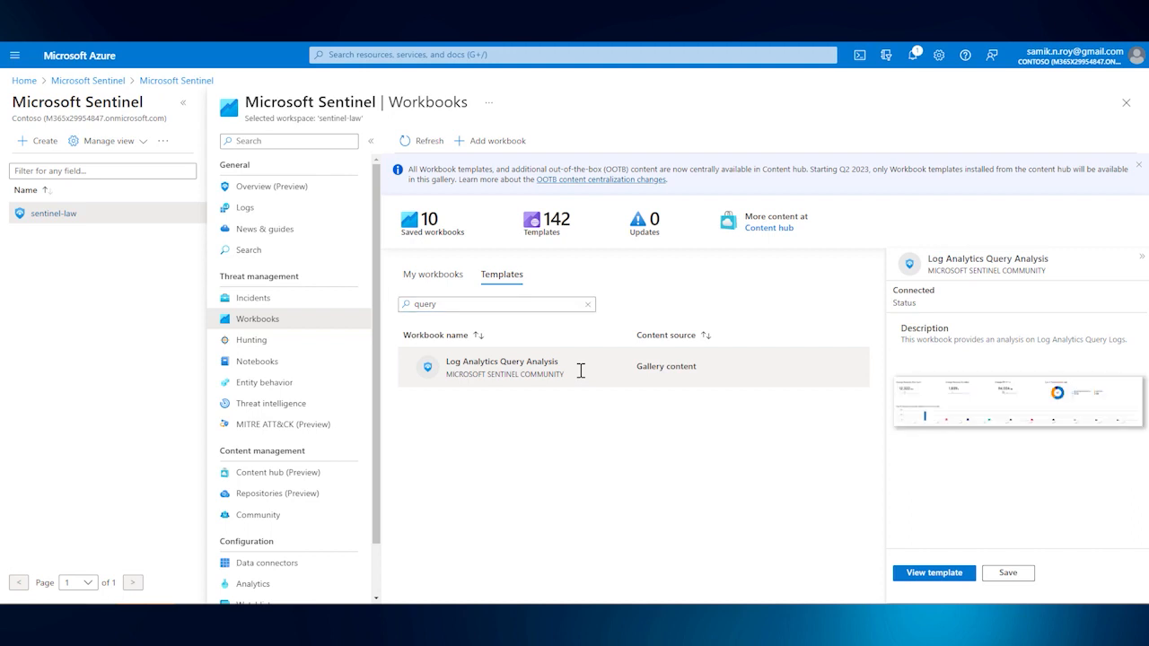
mouse_move(938, 544)
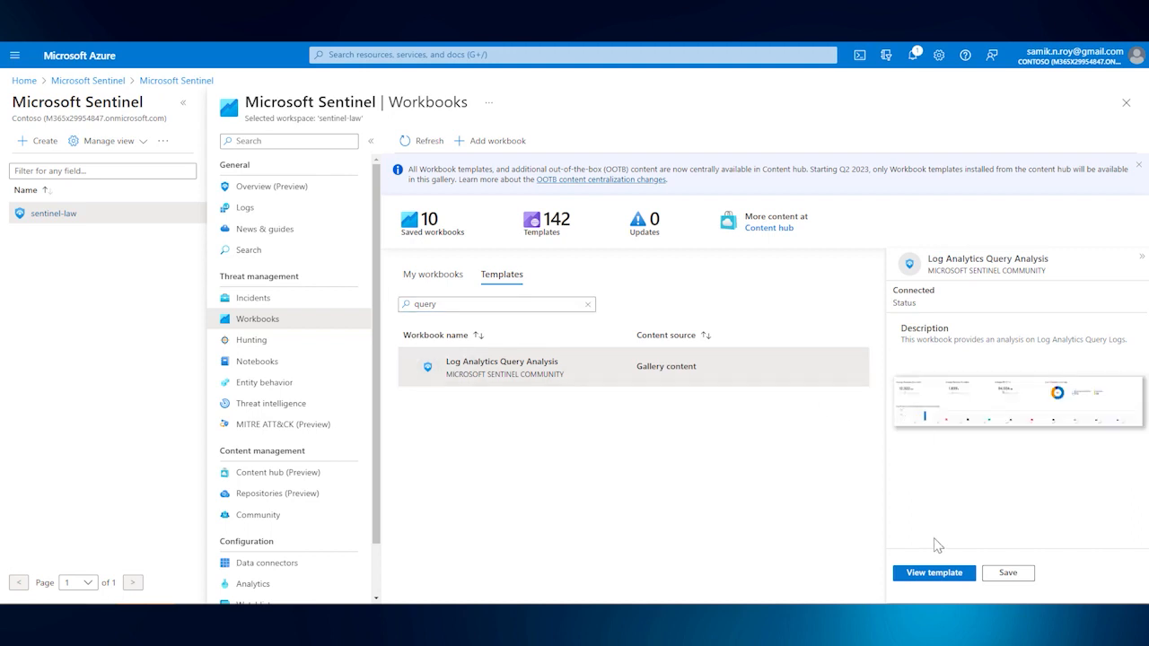
click(933, 573)
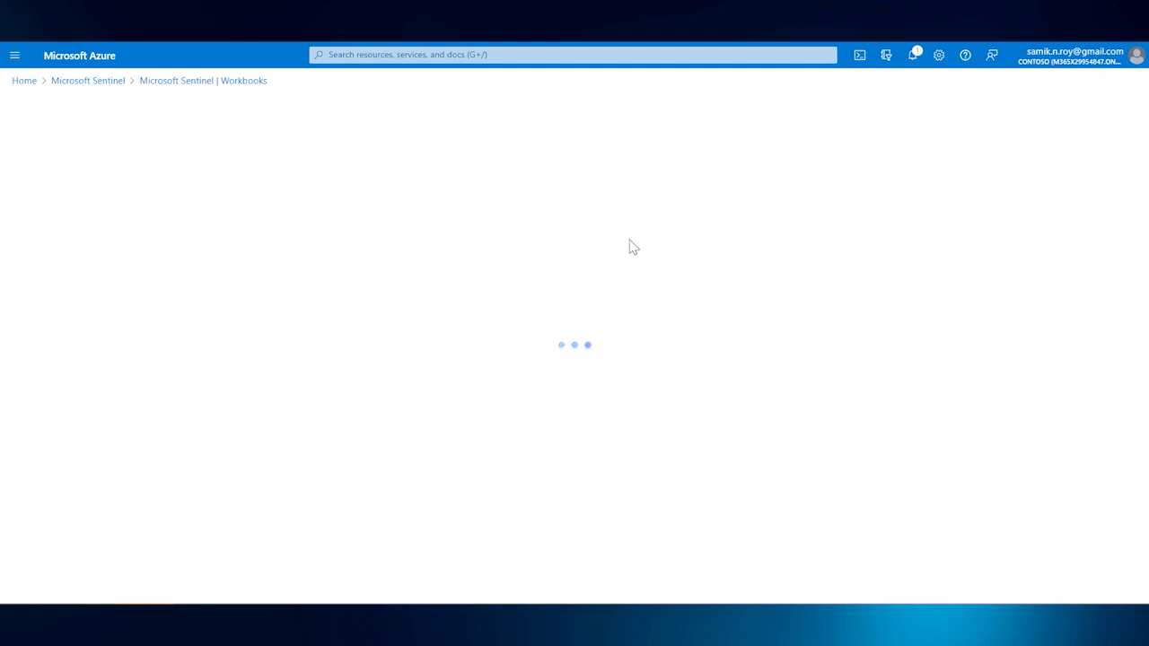
mouse_move(633, 212)
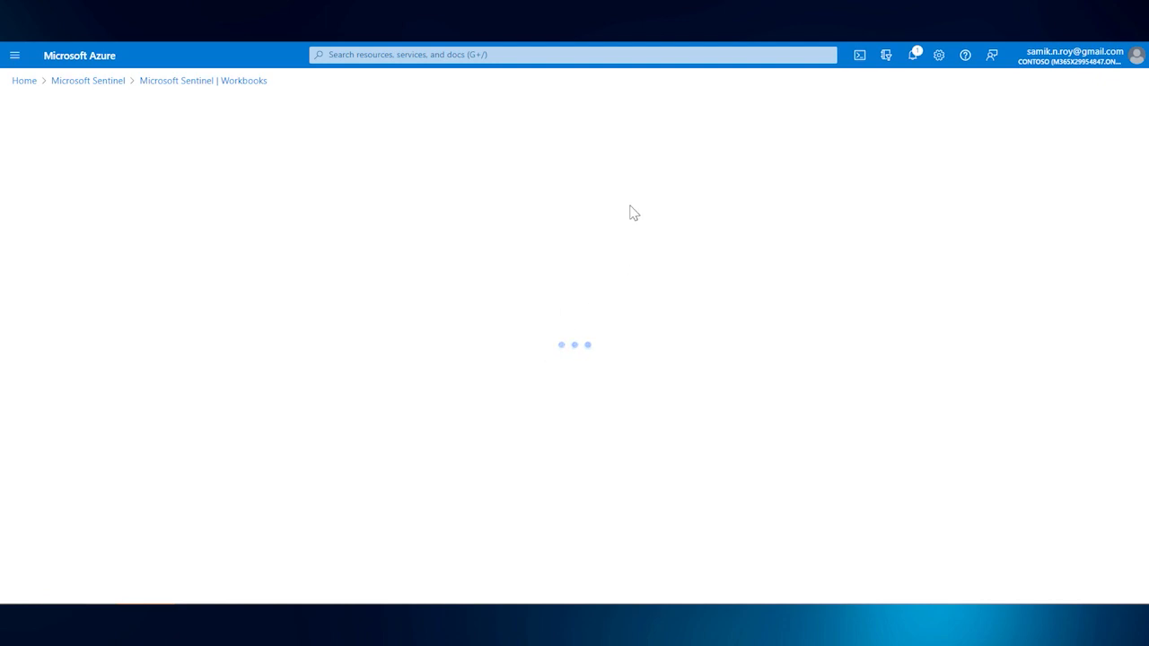
mouse_move(637, 208)
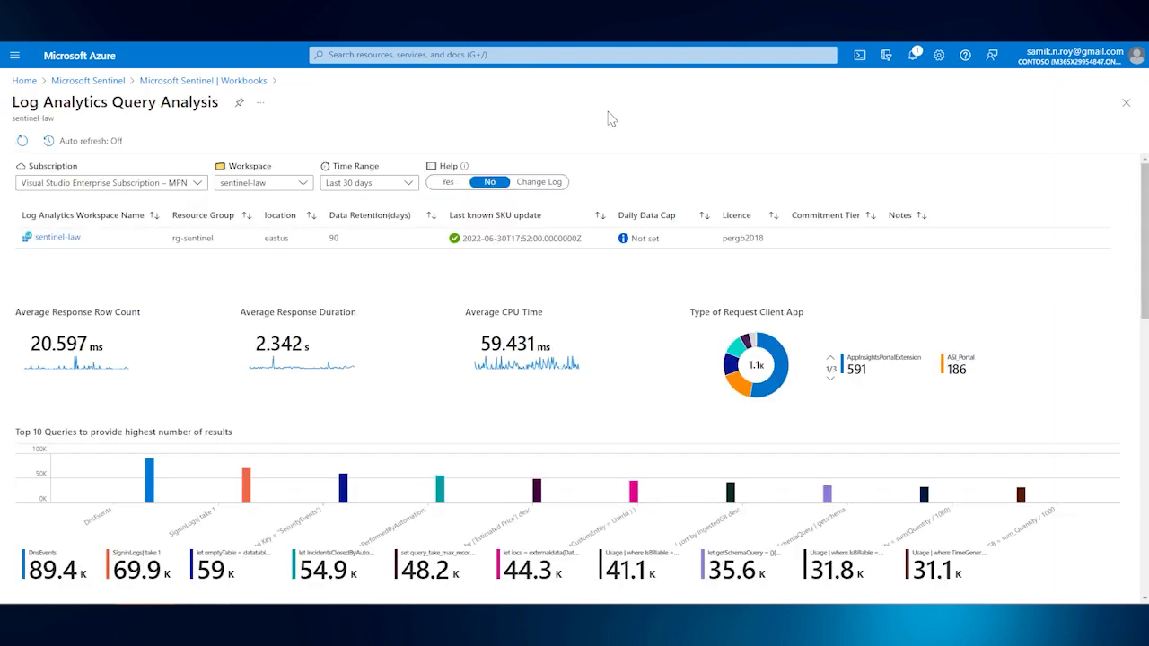
mouse_move(686, 133)
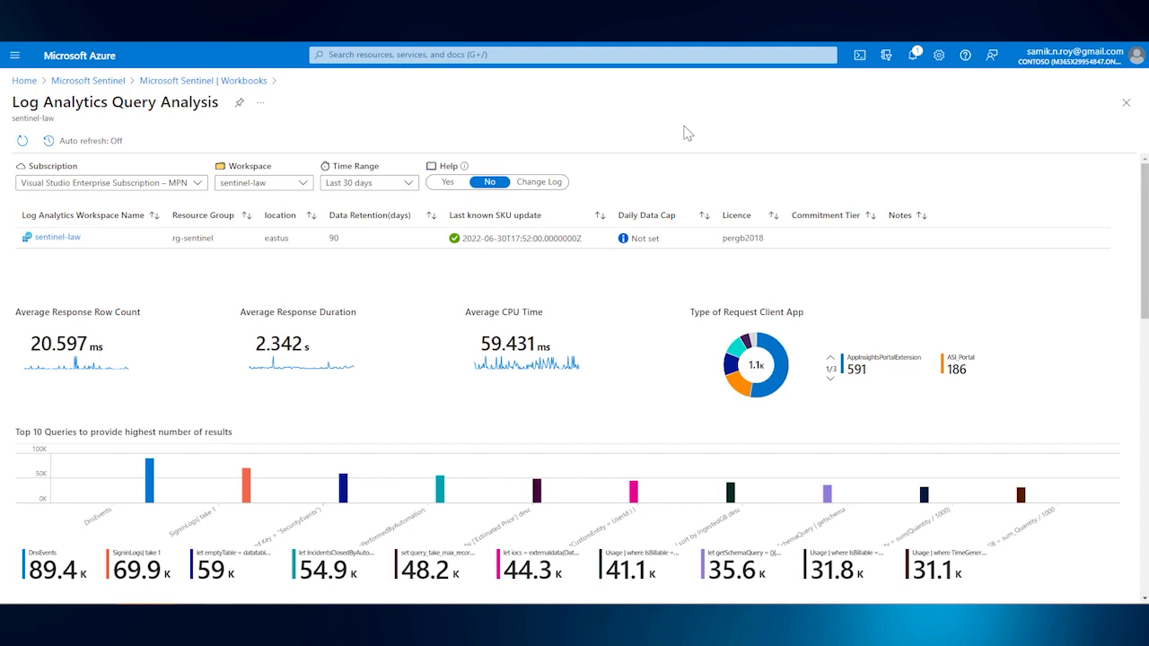
mouse_move(721, 149)
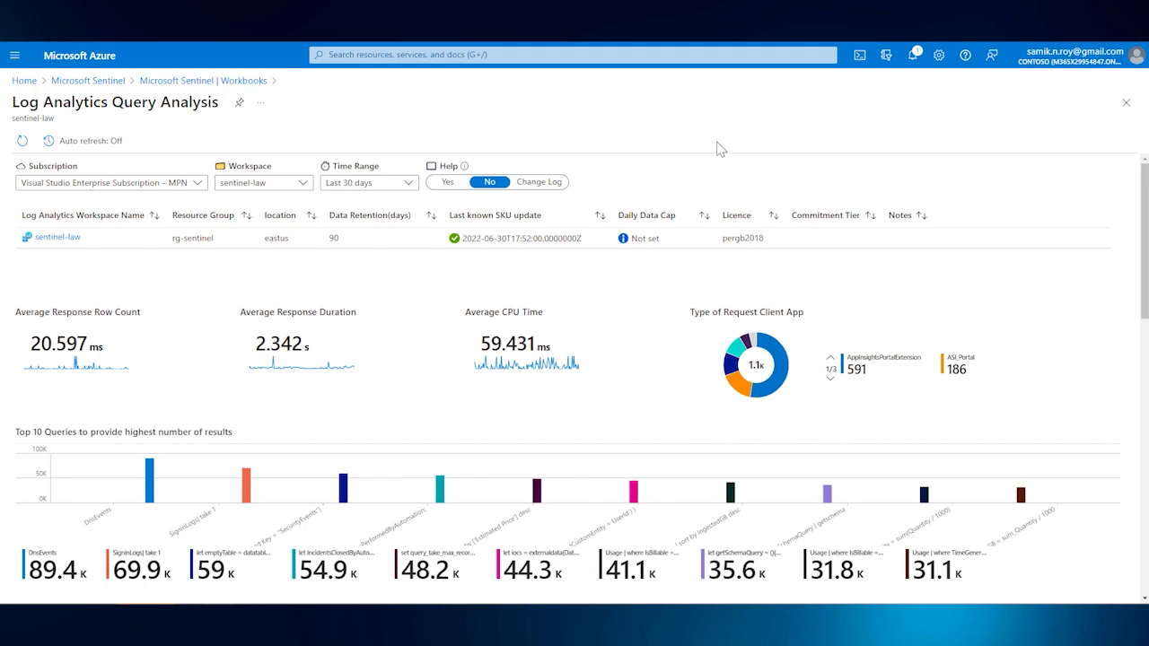
mouse_move(752, 146)
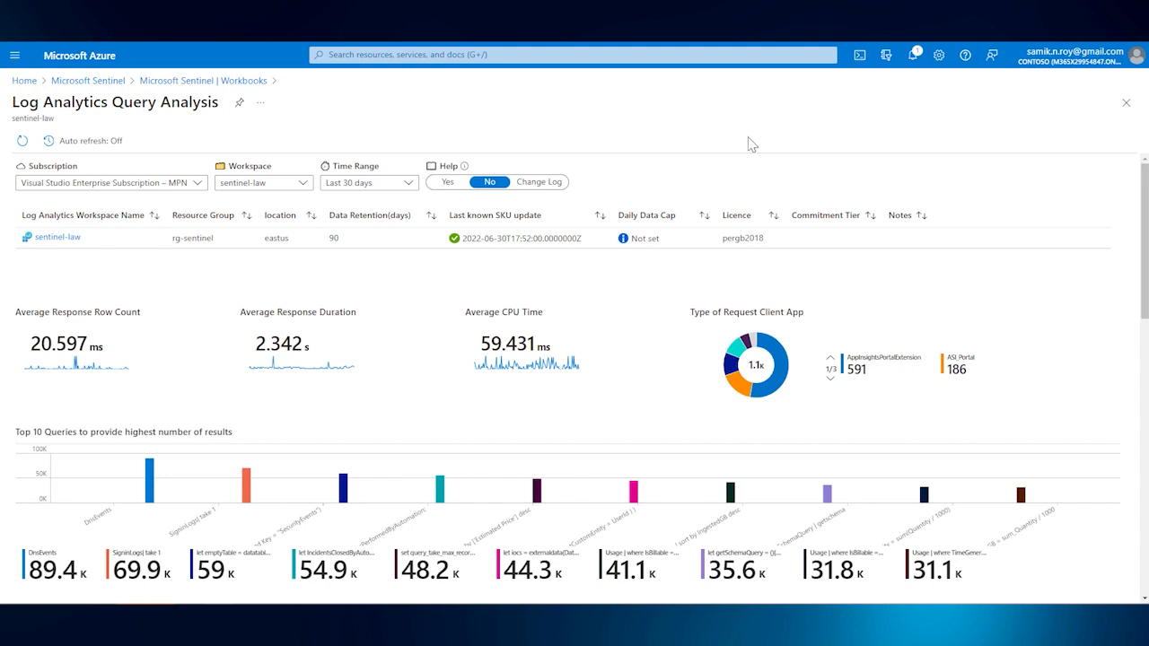
Scroll past the Top 10 Users tables to Query Over Time and Query Response Over Time
scroll(down, 3)
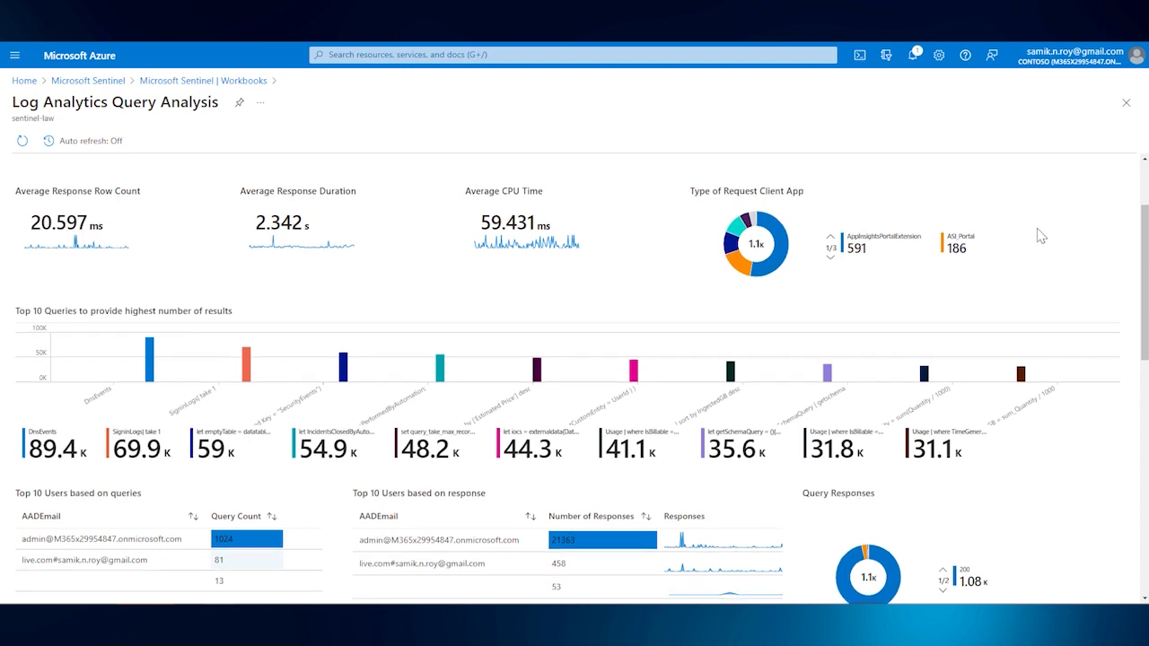
scroll(down, 3)
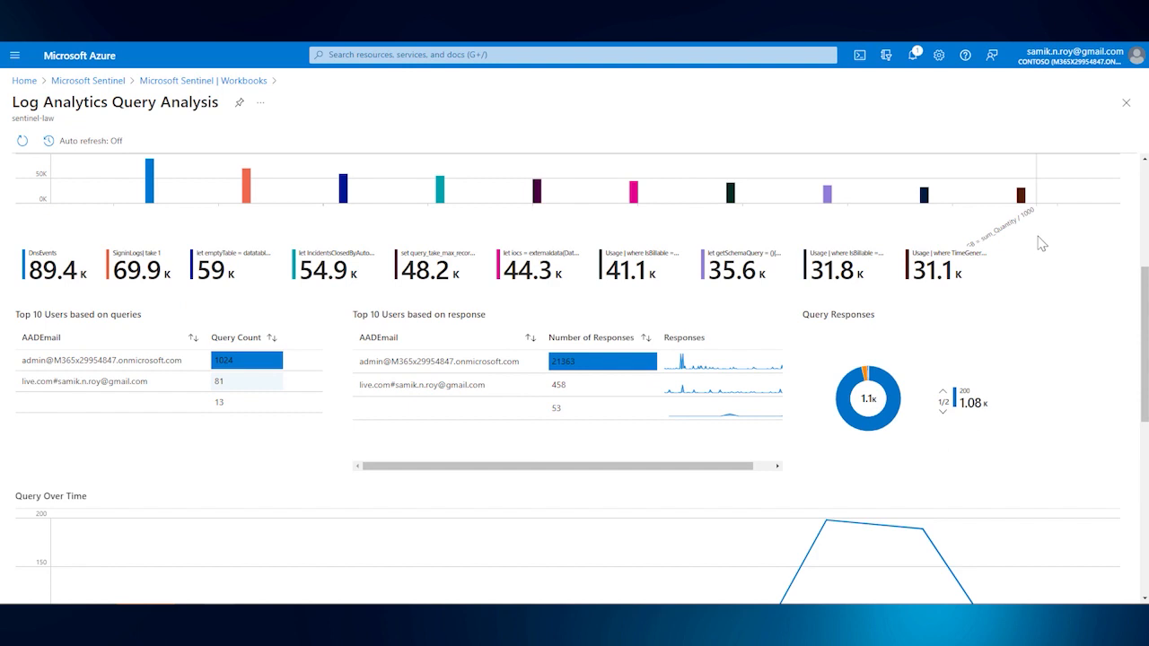
mouse_move(1041, 249)
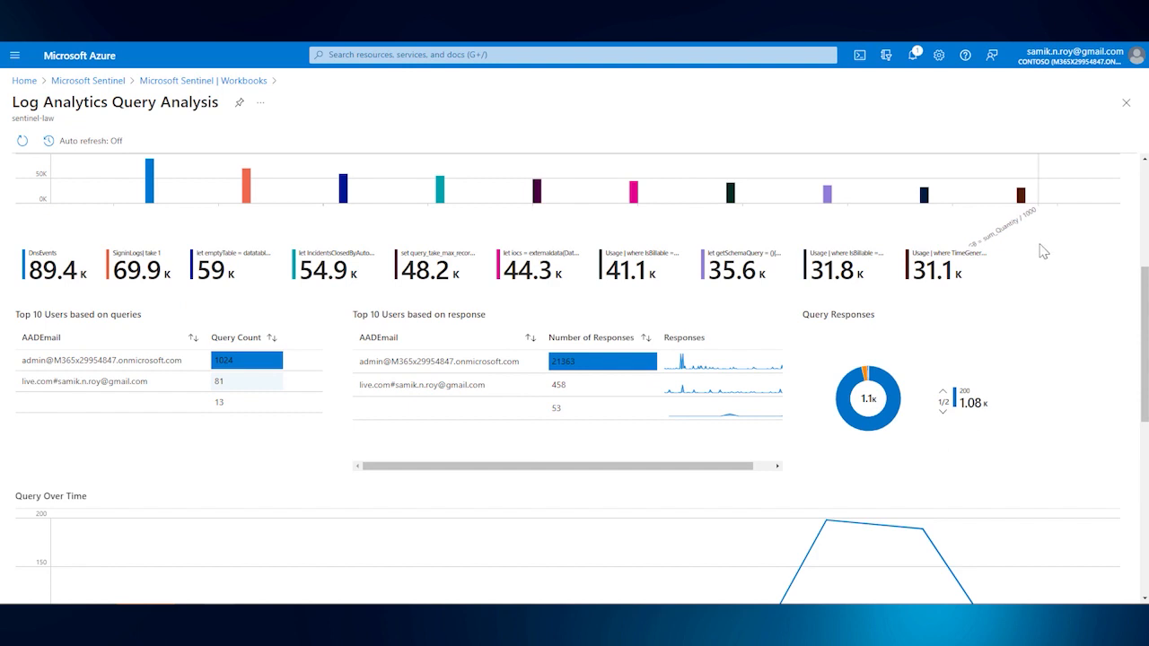
scroll(down, 3)
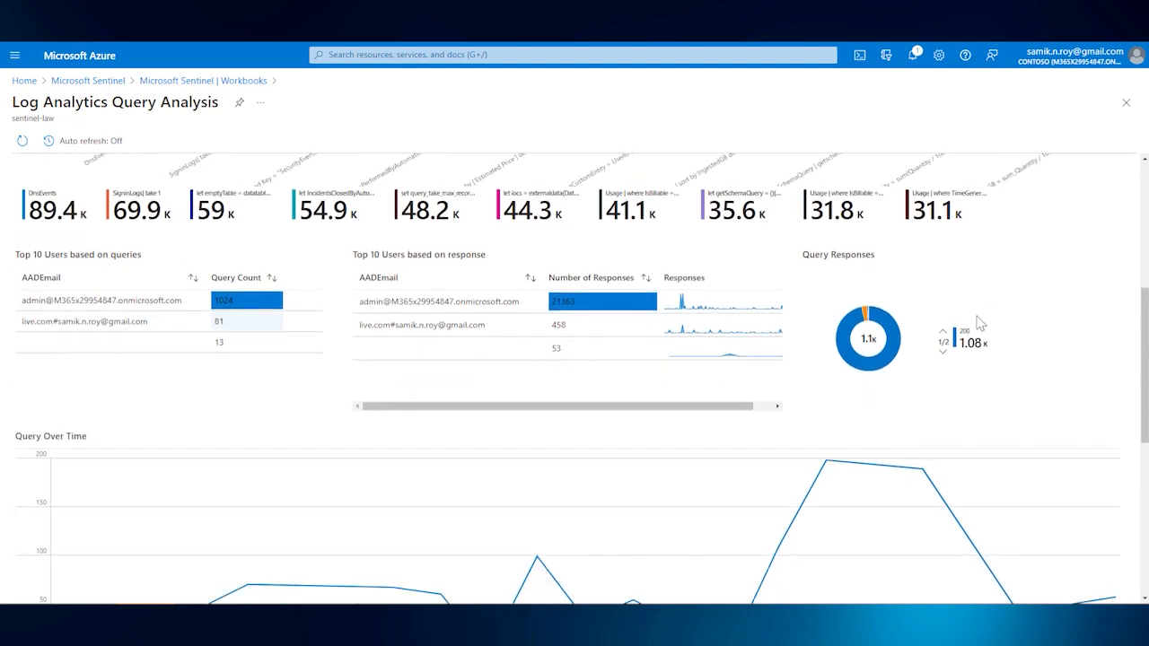
mouse_move(975, 427)
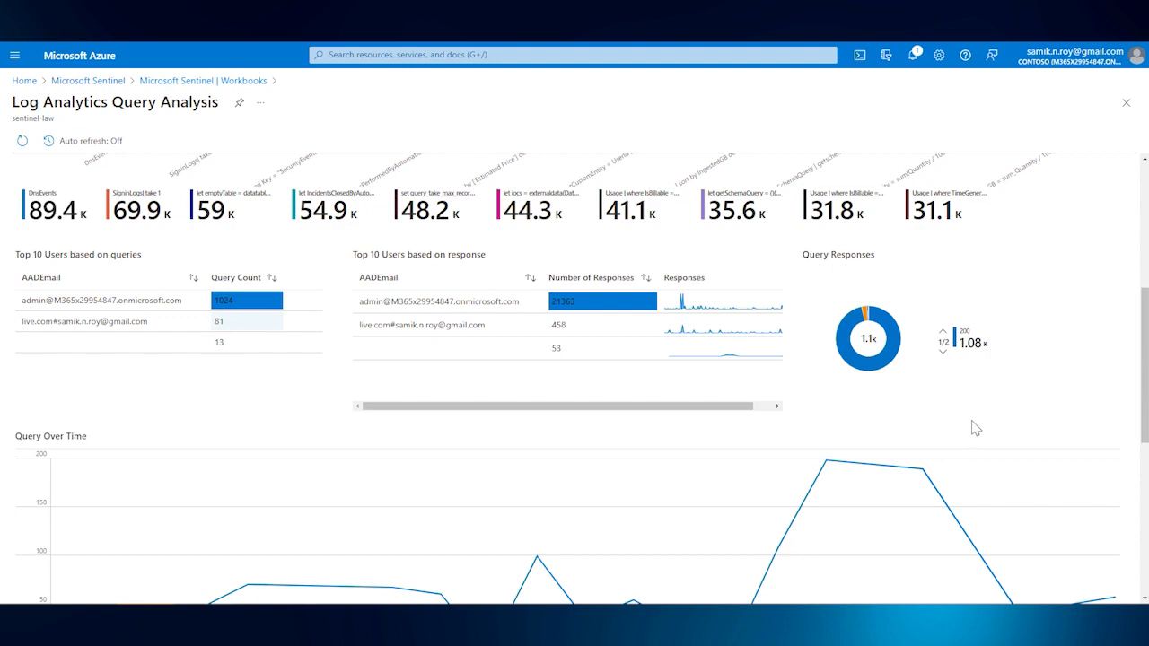
scroll(down, 3)
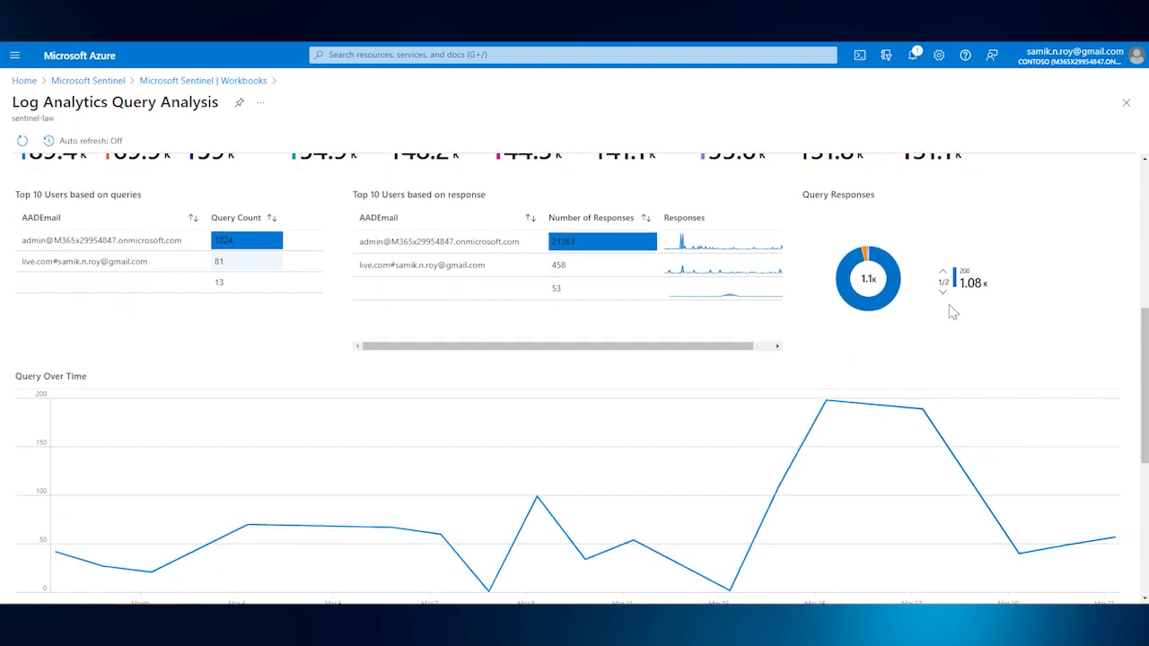
scroll(down, 3)
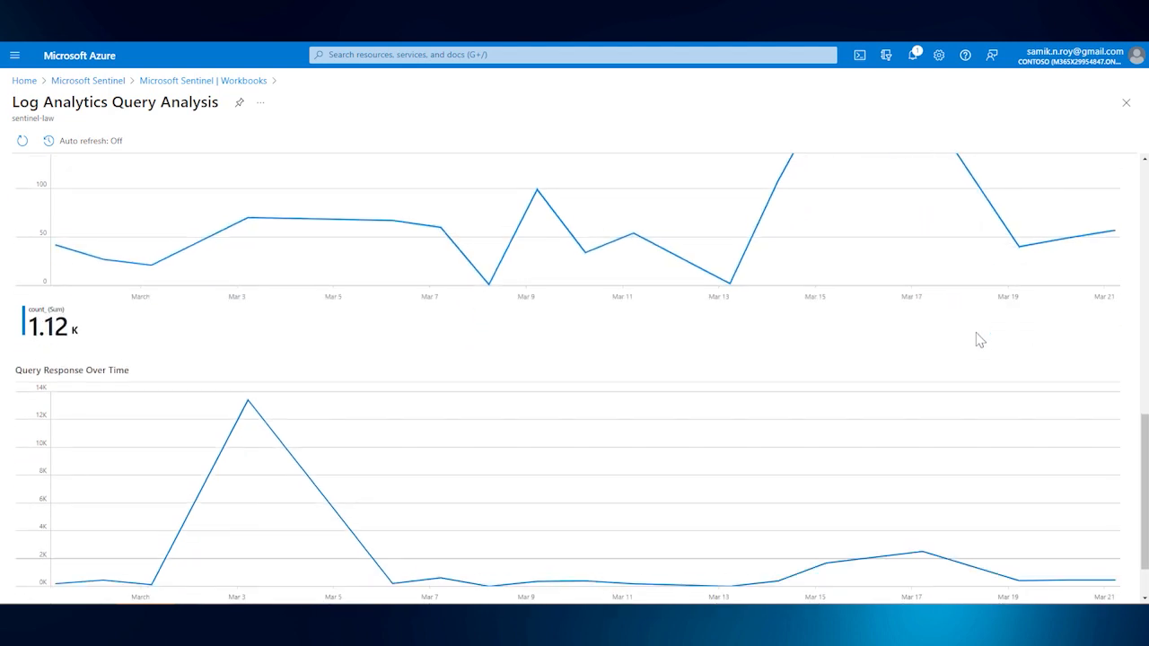
scroll(down, 3)
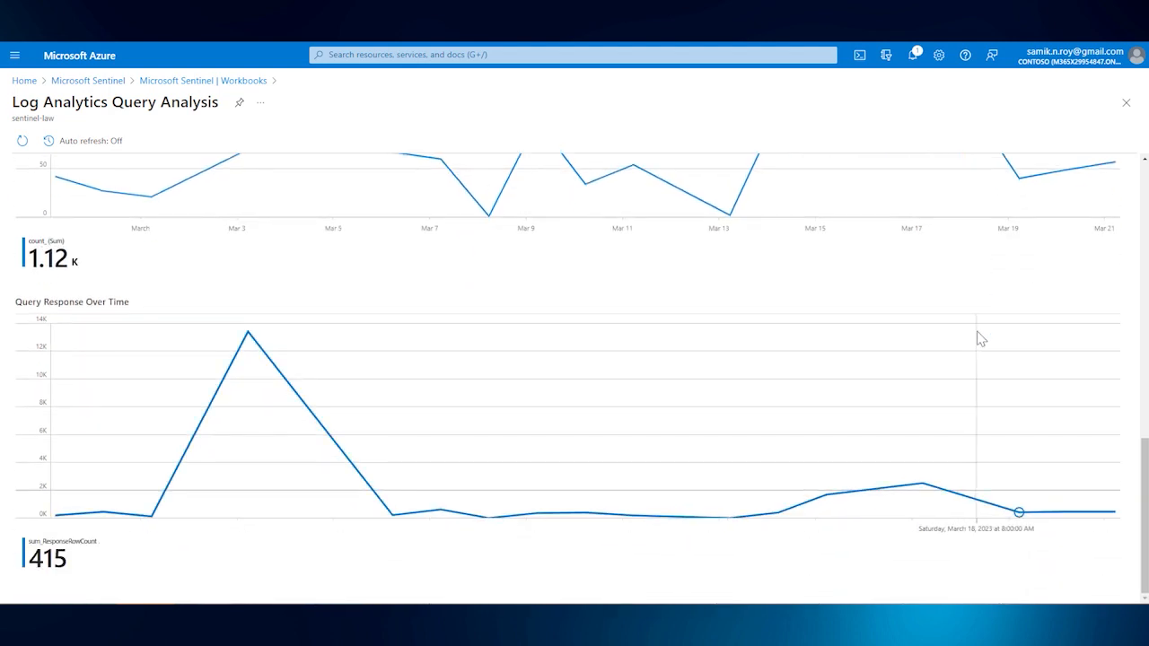